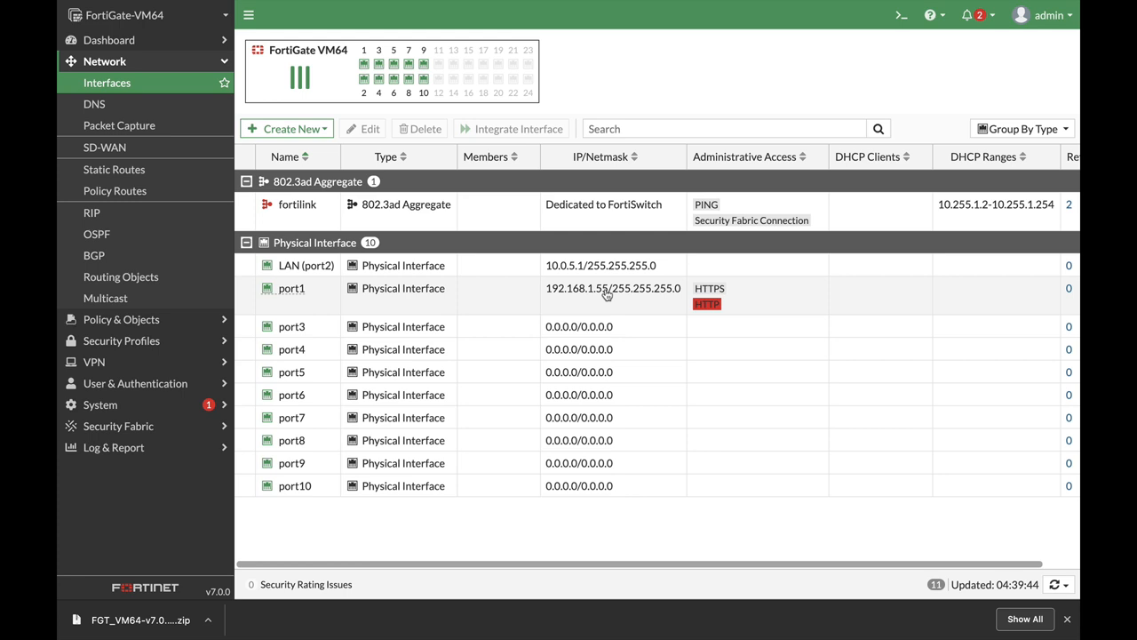
mouse_move(601, 309)
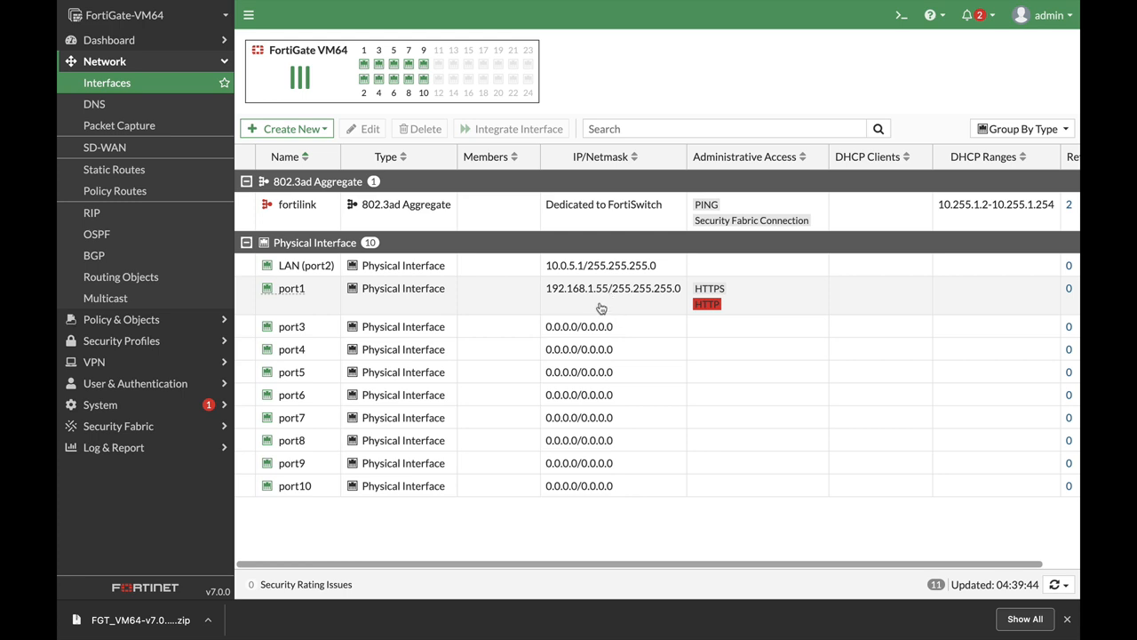
mouse_move(433, 304)
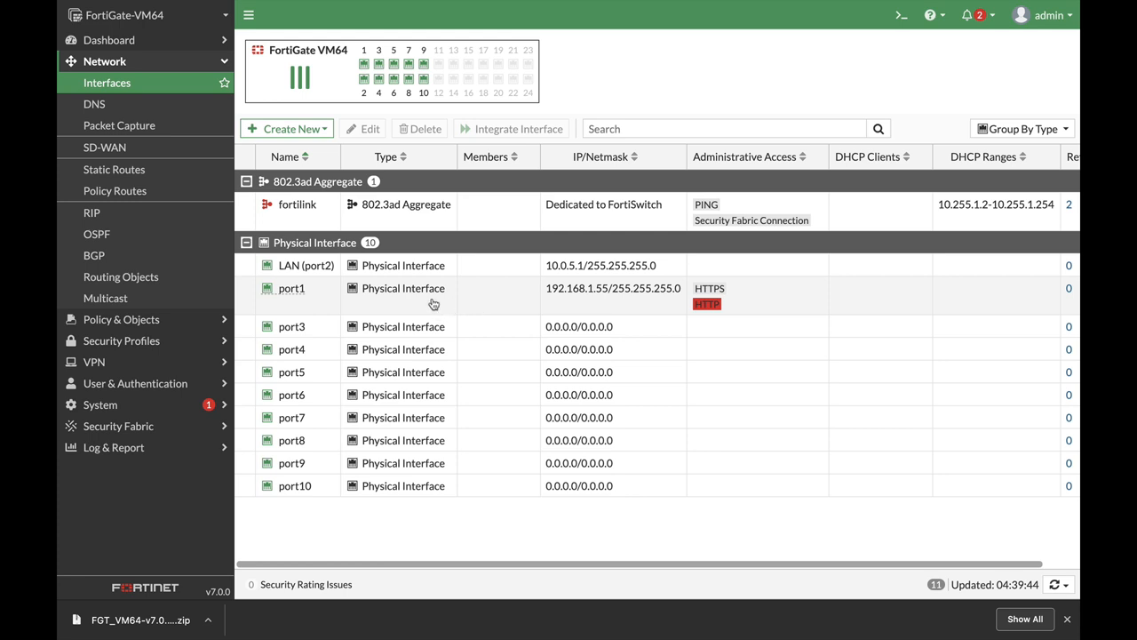
mouse_move(459, 309)
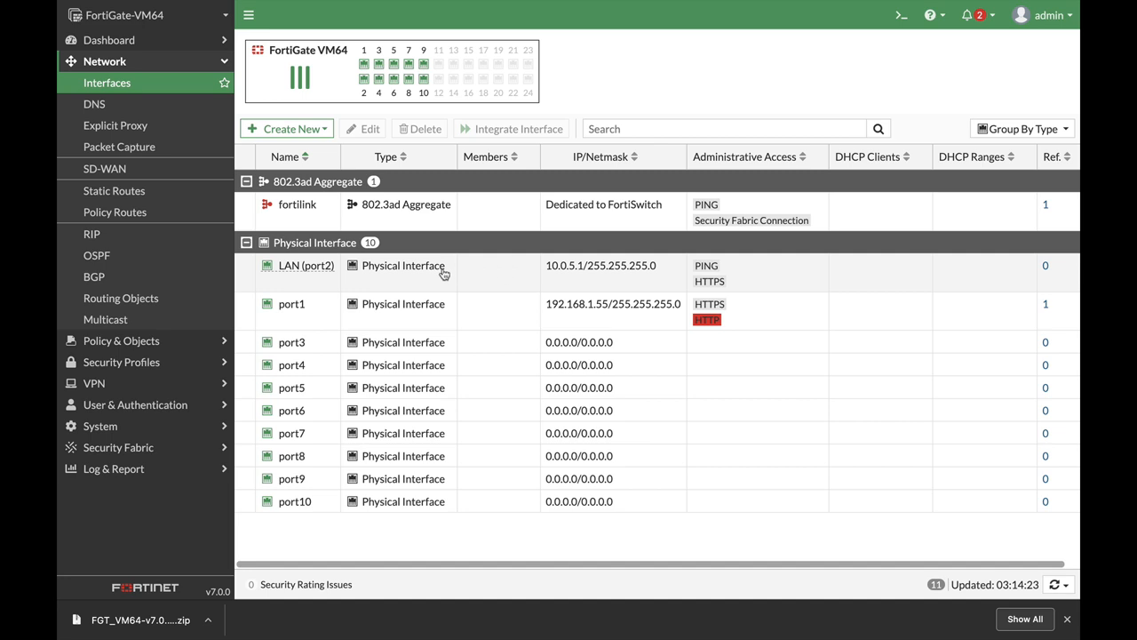
mouse_move(412, 274)
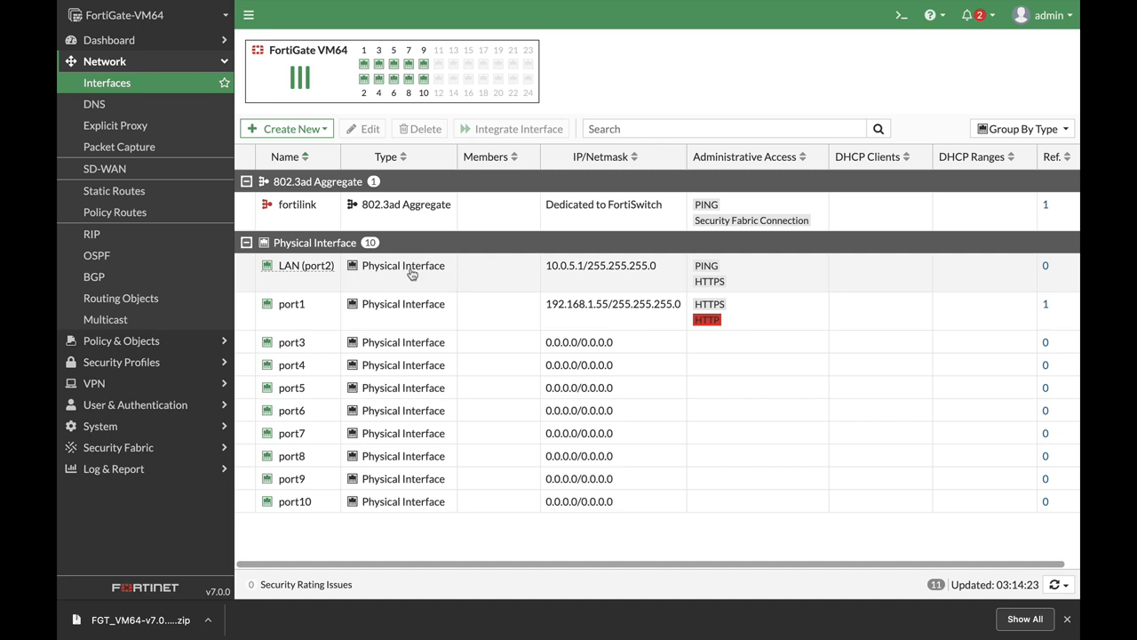
mouse_move(412, 278)
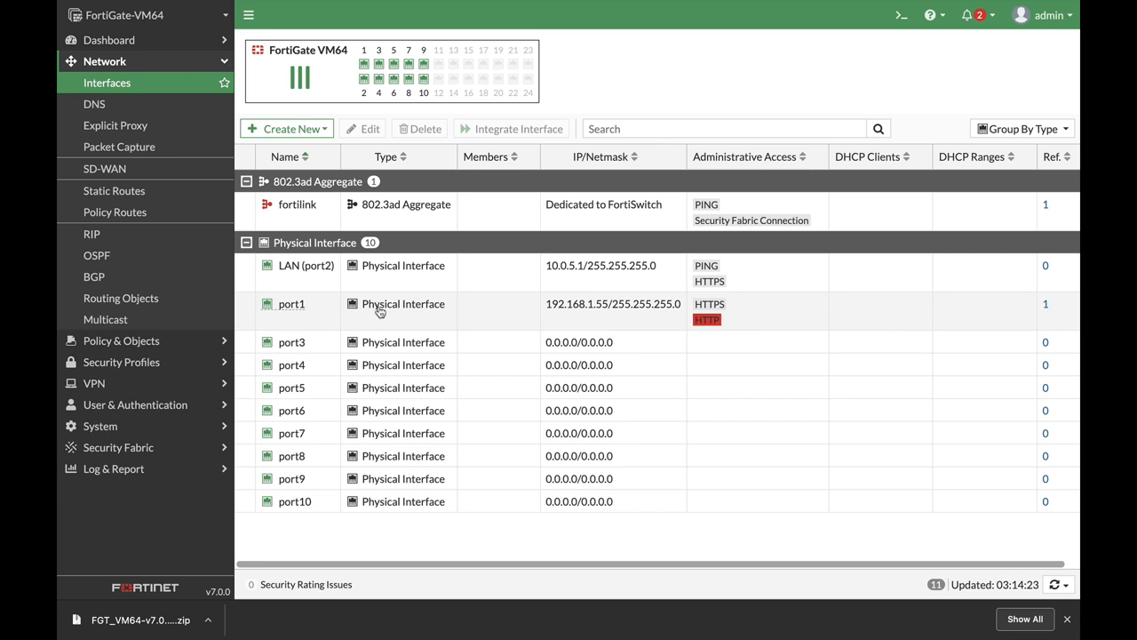
mouse_move(419, 316)
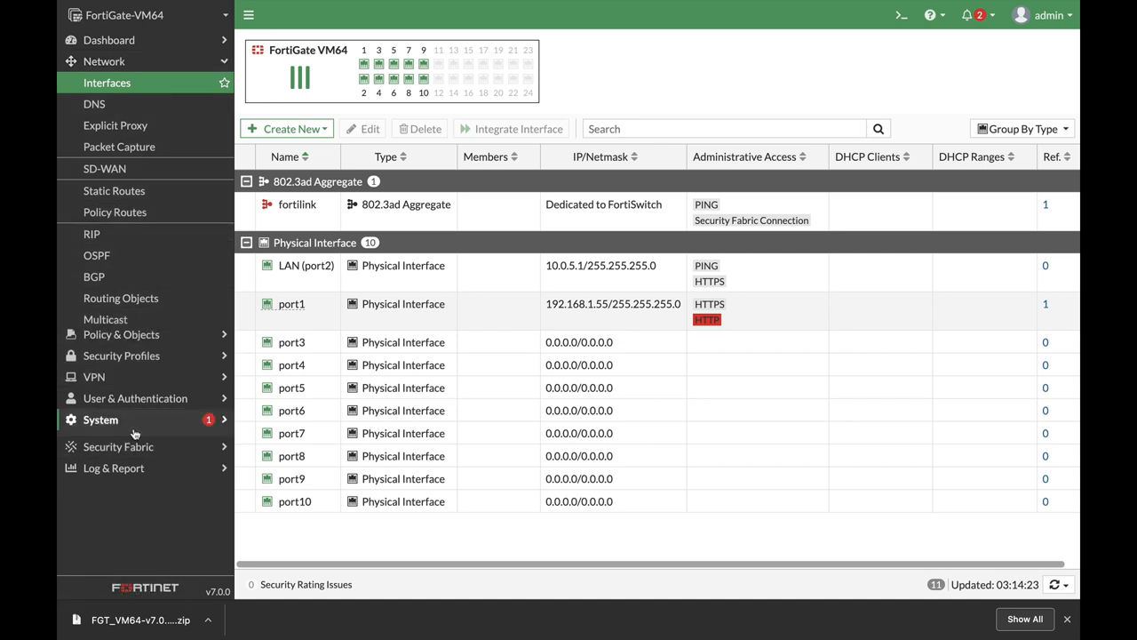
- Apply Feature Visibility under System with Explicit Proxy enabled, then move to the Network section
click(99, 419)
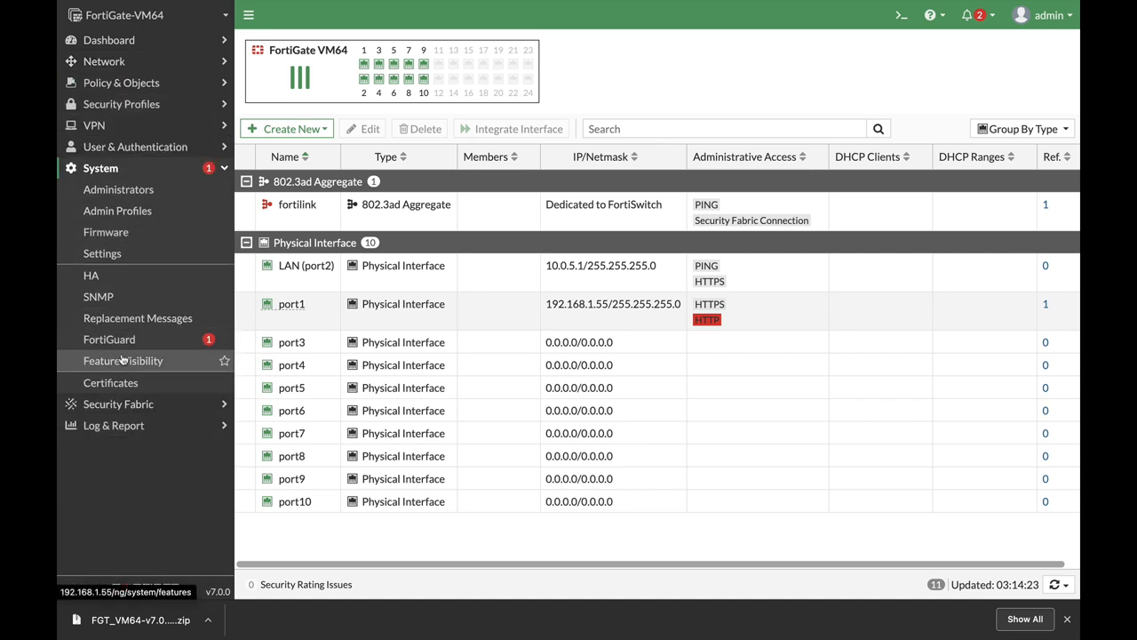
click(123, 359)
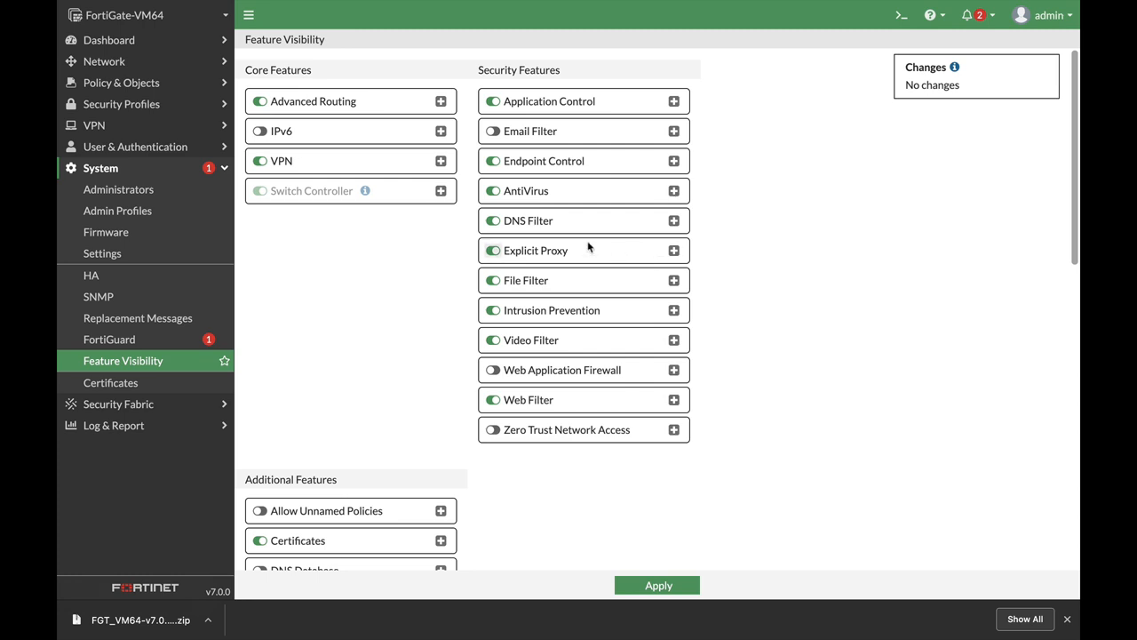
mouse_move(572, 263)
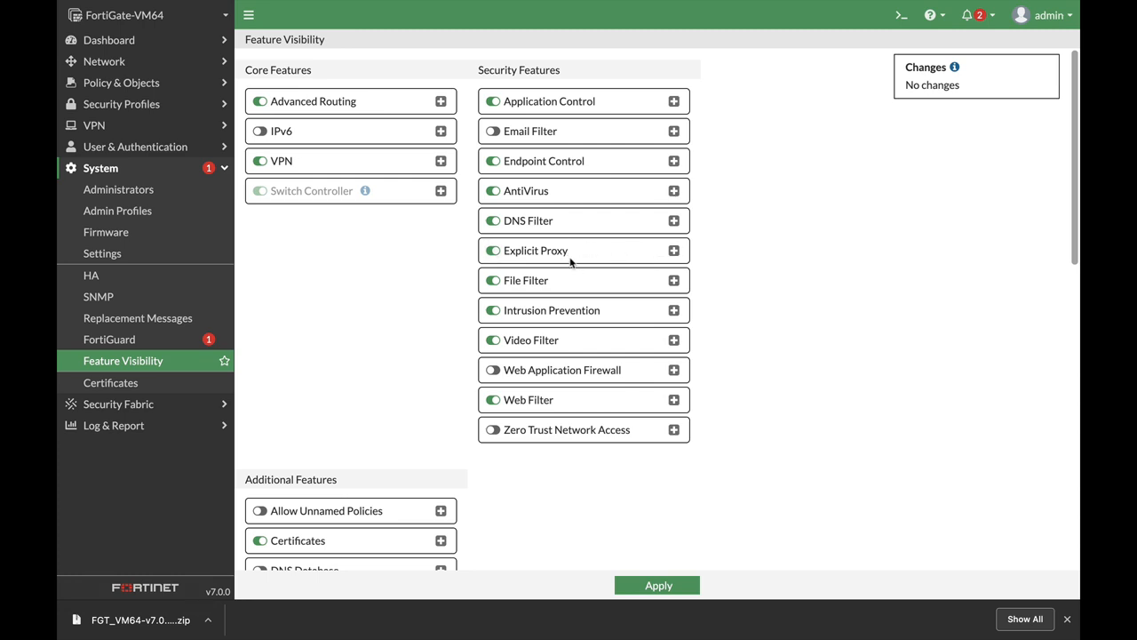
click(658, 585)
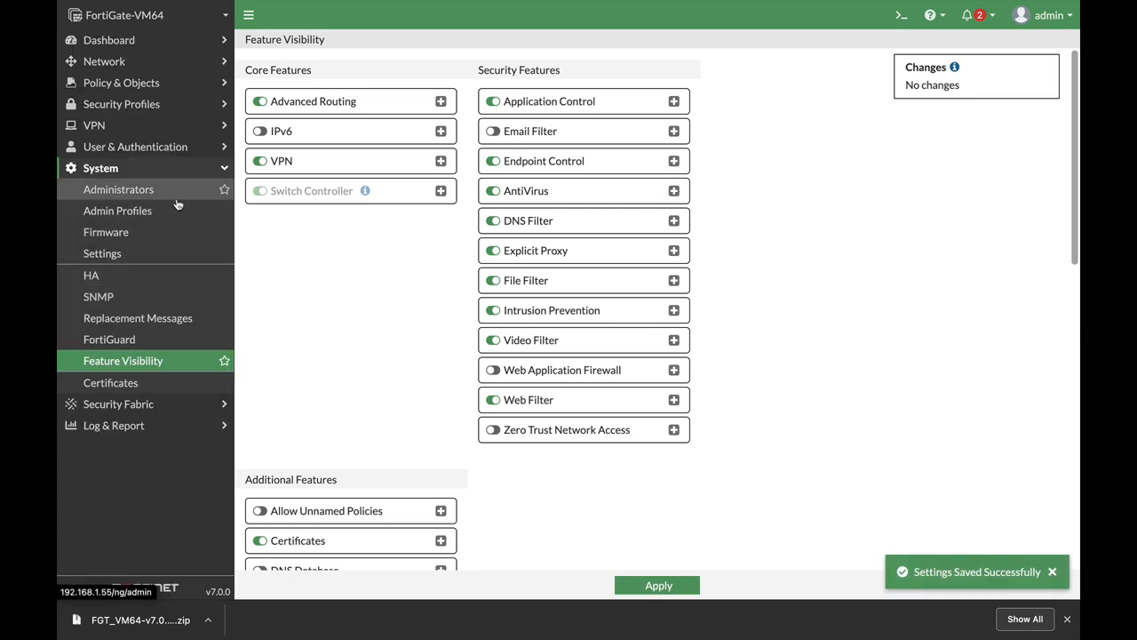
click(103, 60)
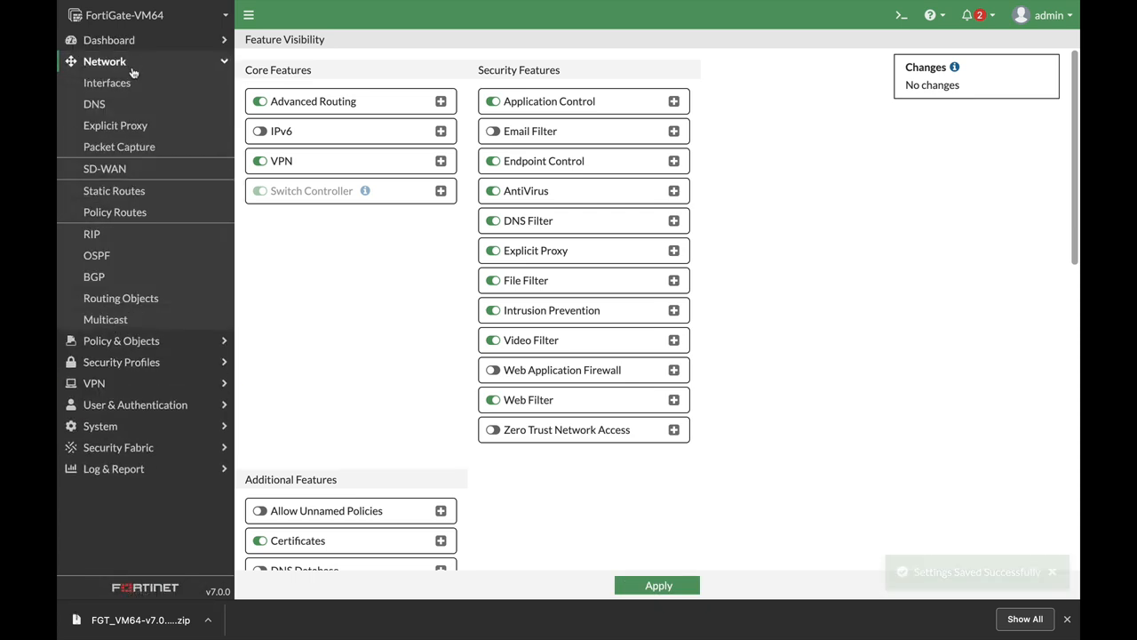
- Turn on Explicit Web Proxy on LAN (port2) with HTTP port 8080 and apply
click(115, 124)
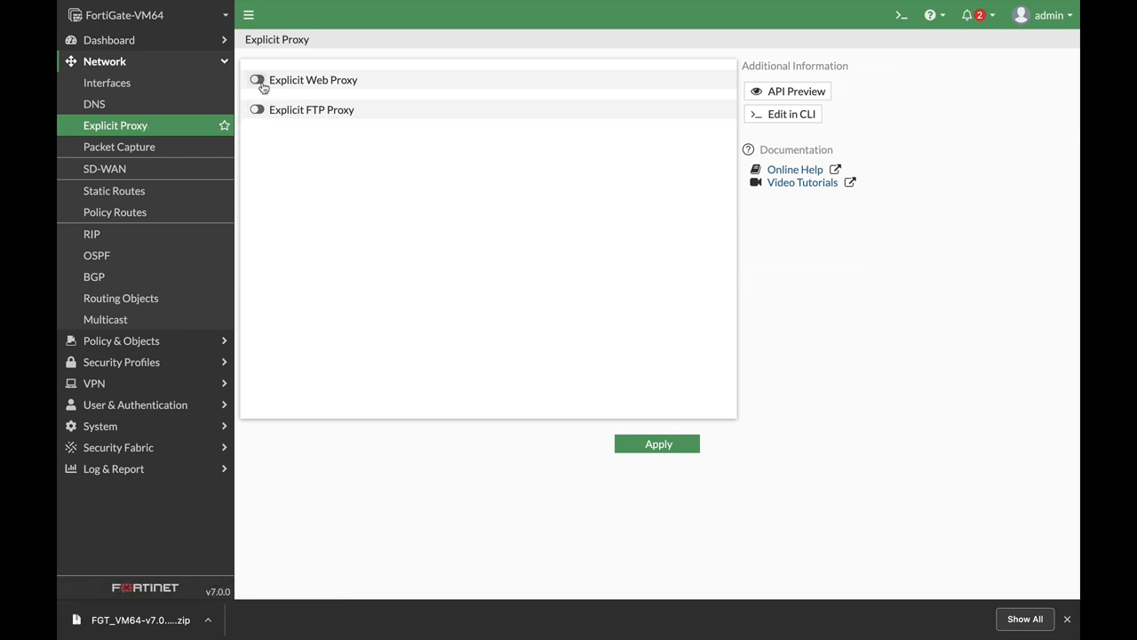
click(256, 79)
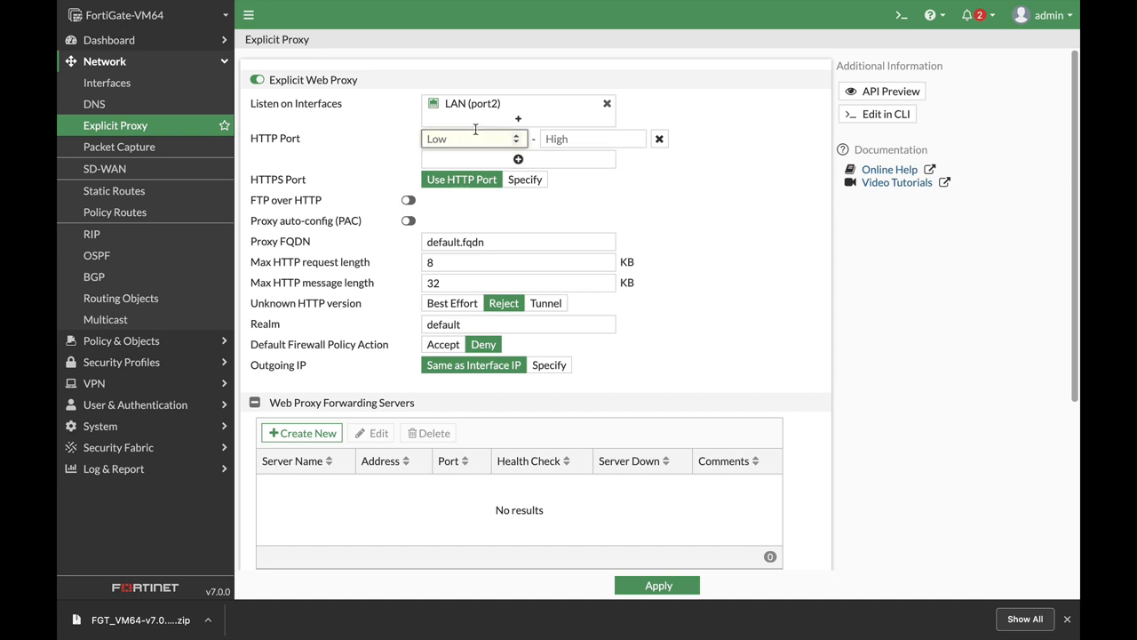
text(8080)
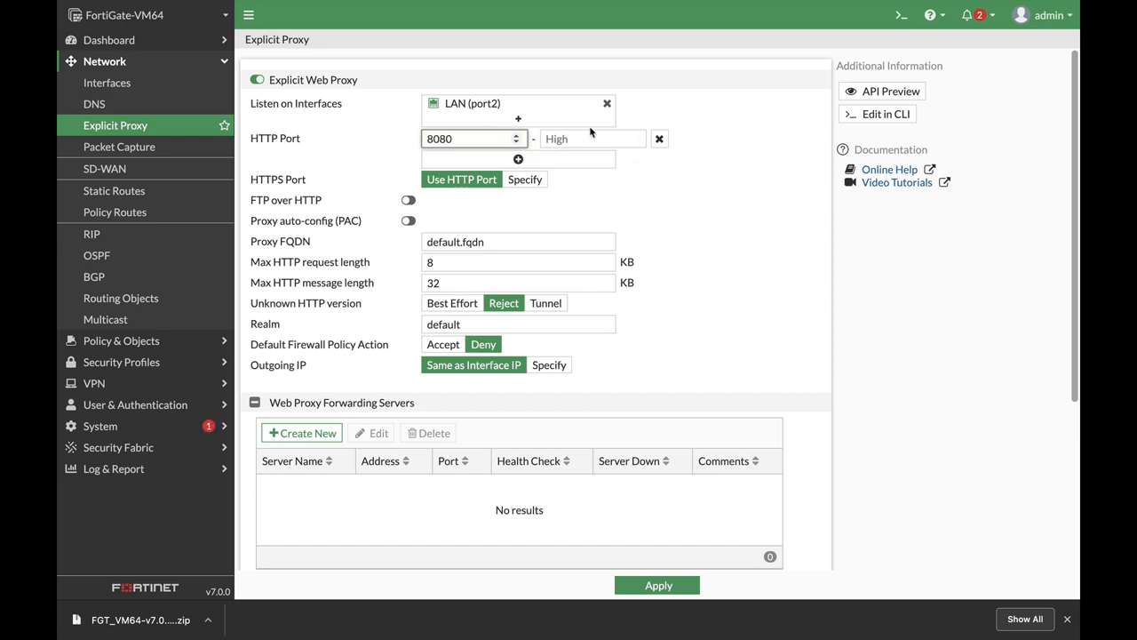
text(8080)
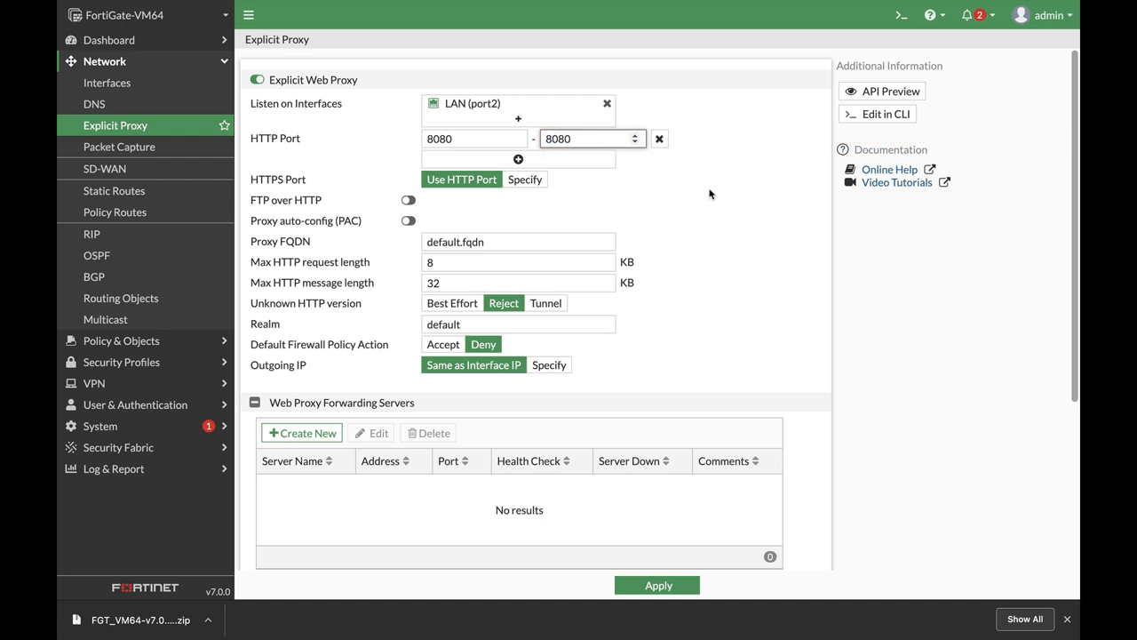
mouse_move(487, 196)
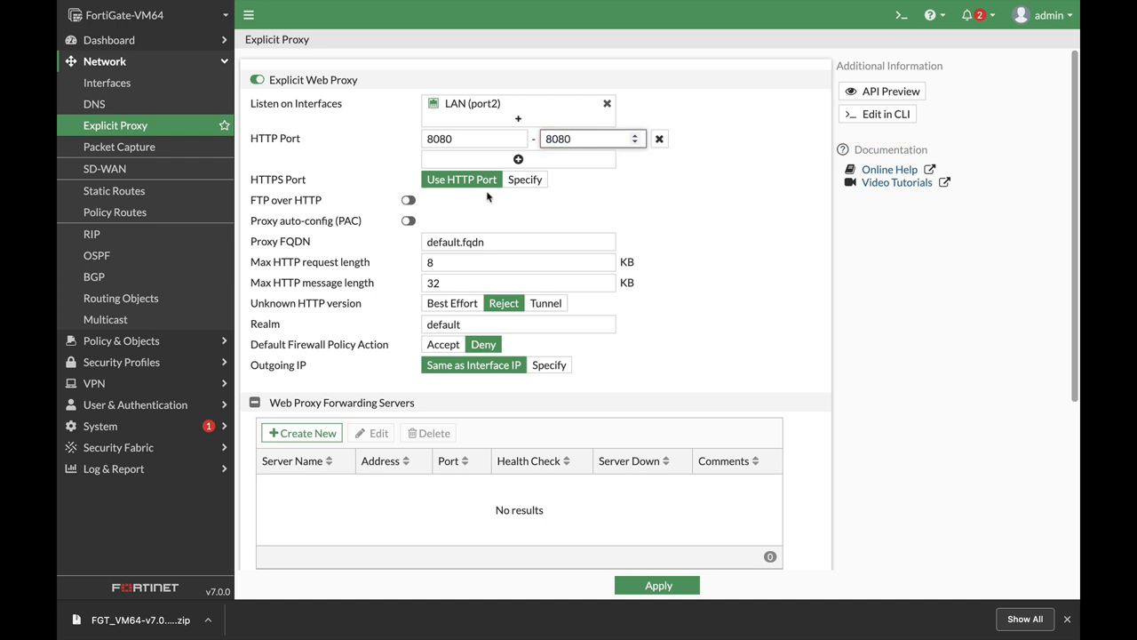
mouse_move(318, 196)
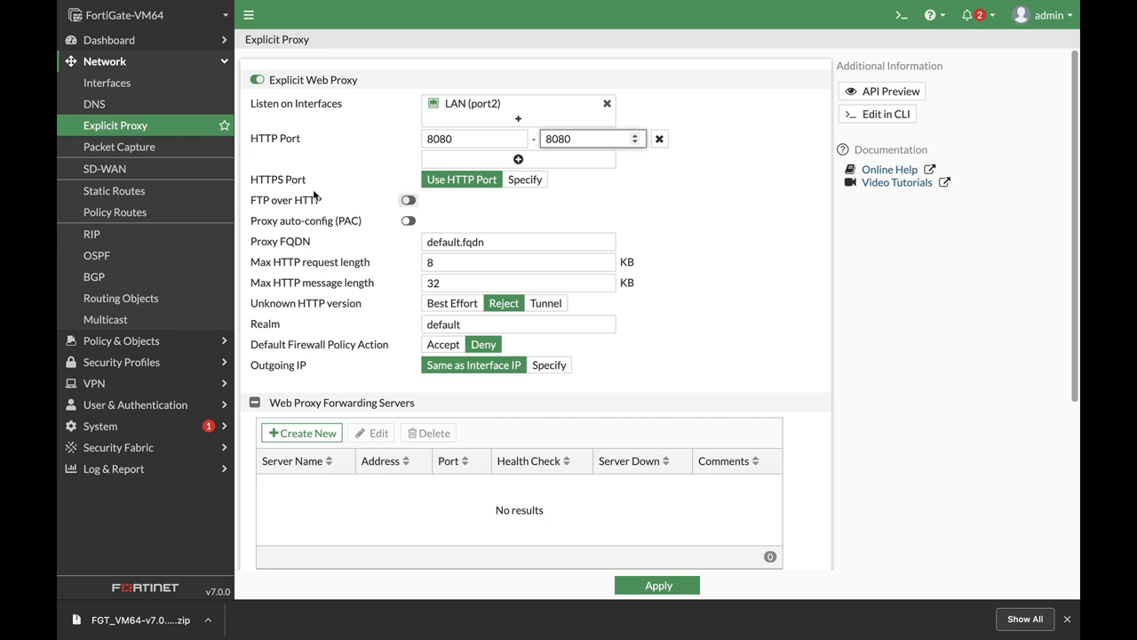
mouse_move(387, 185)
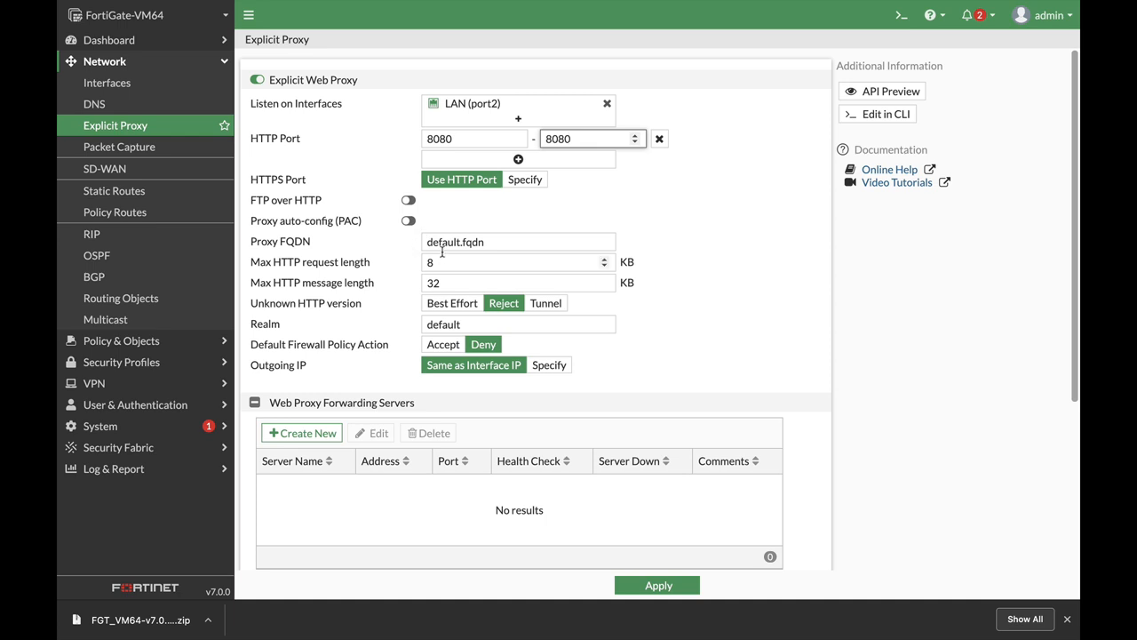
mouse_move(586, 242)
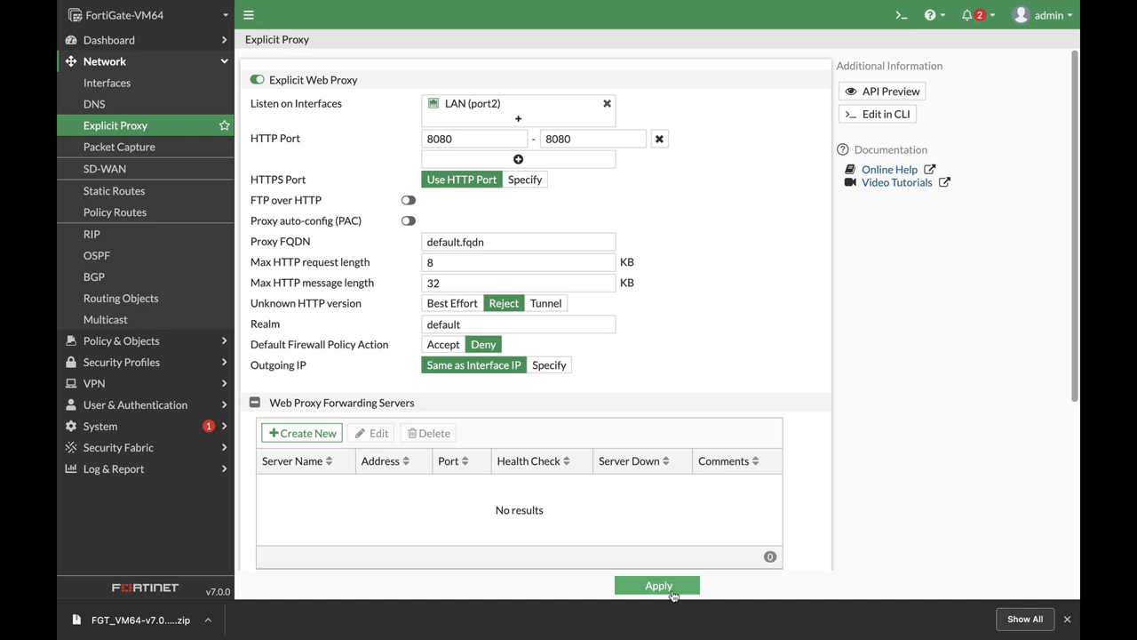
click(657, 584)
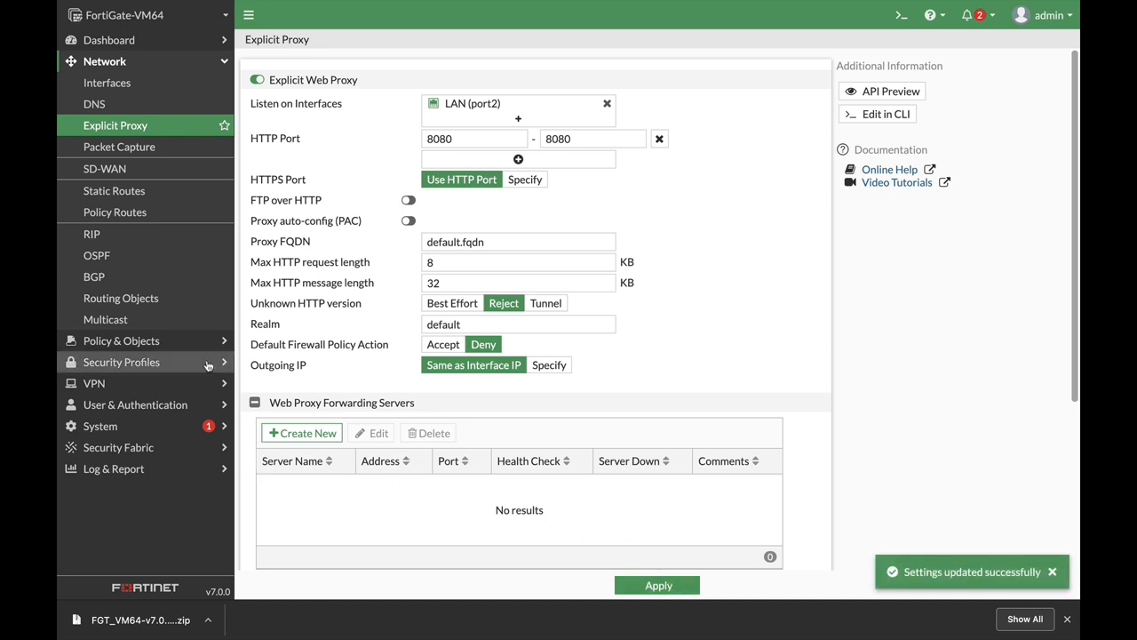
- From Policy & Objects authentication rules, start a new authentication scheme
click(121, 83)
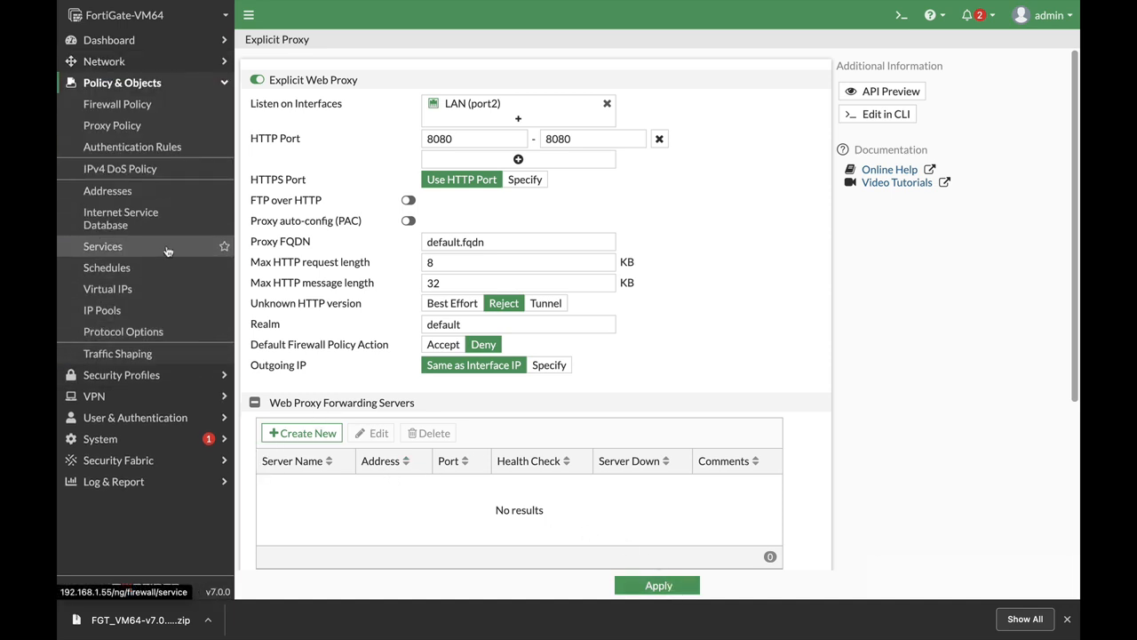
click(132, 146)
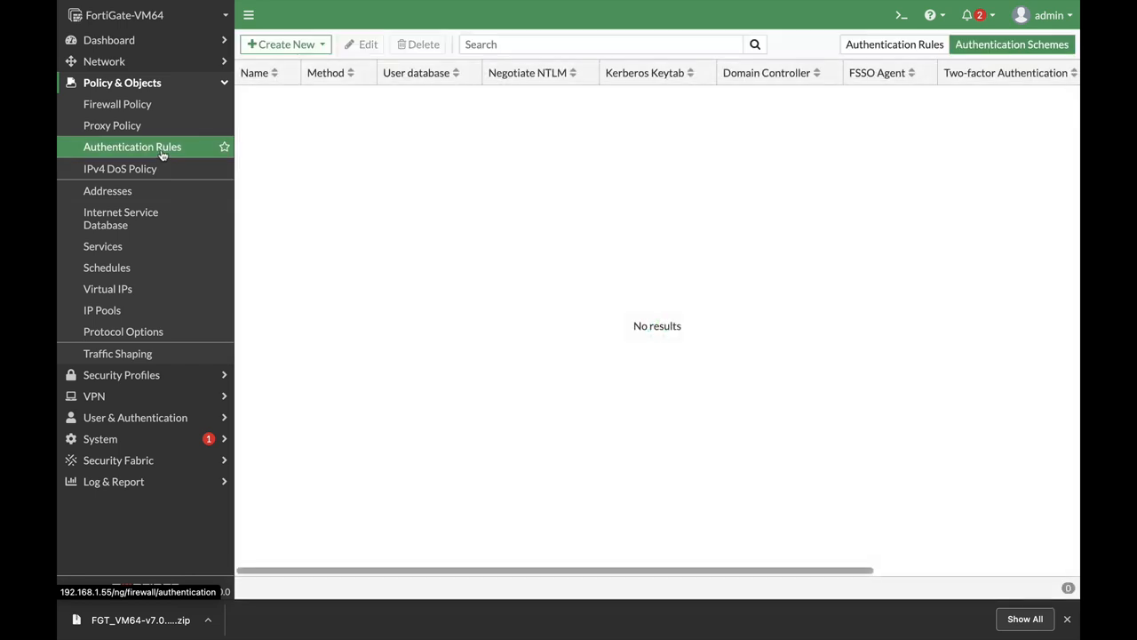
mouse_move(288, 114)
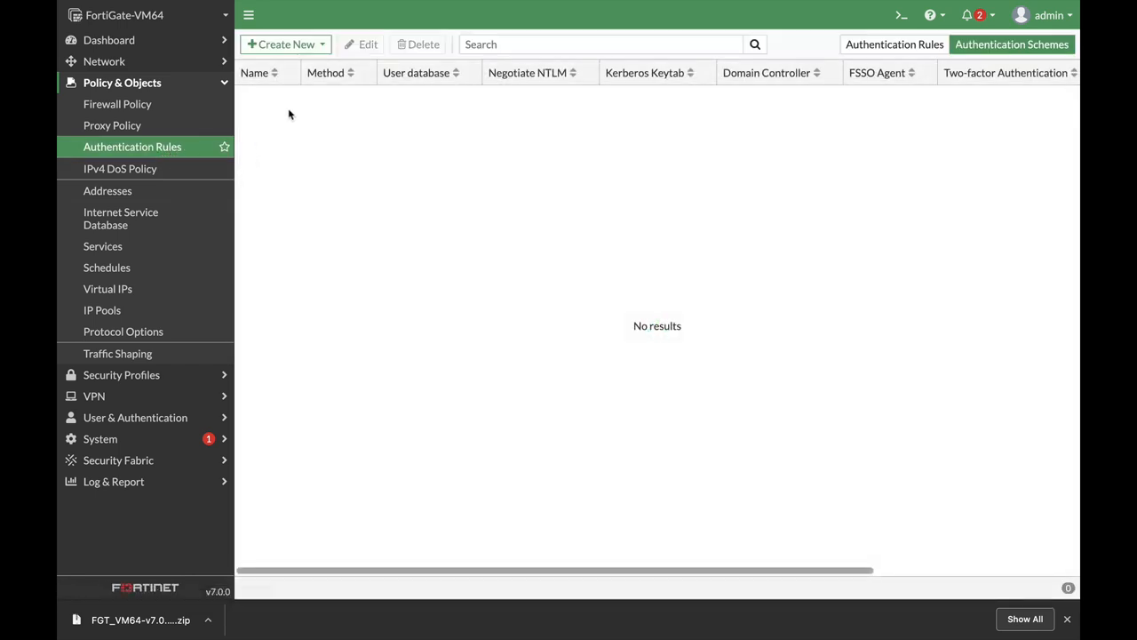
mouse_move(284, 44)
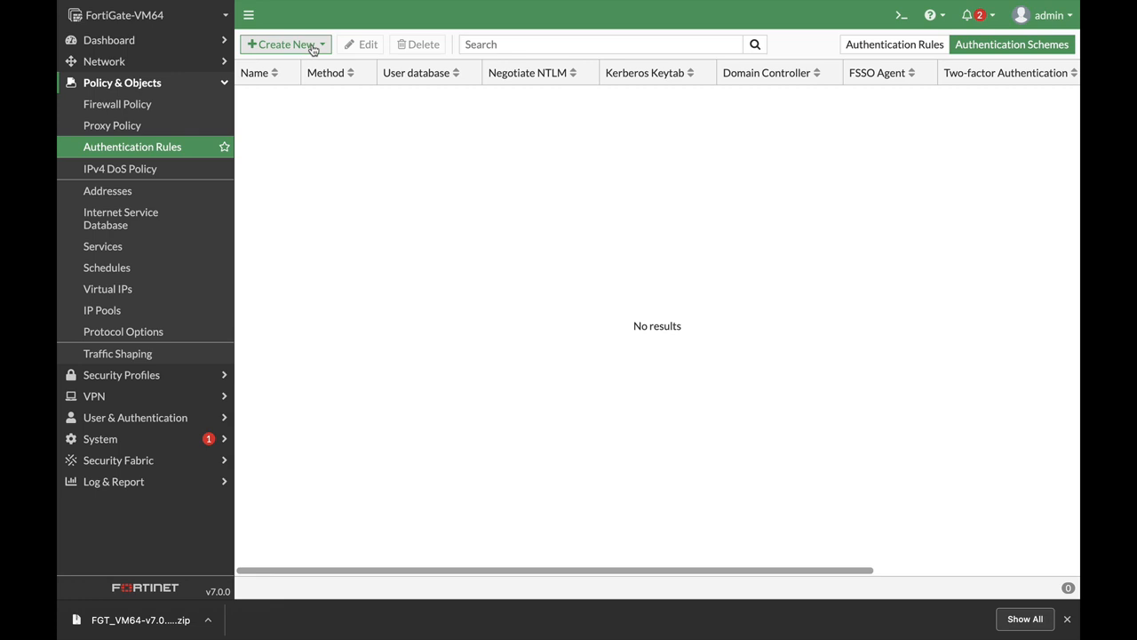
click(284, 45)
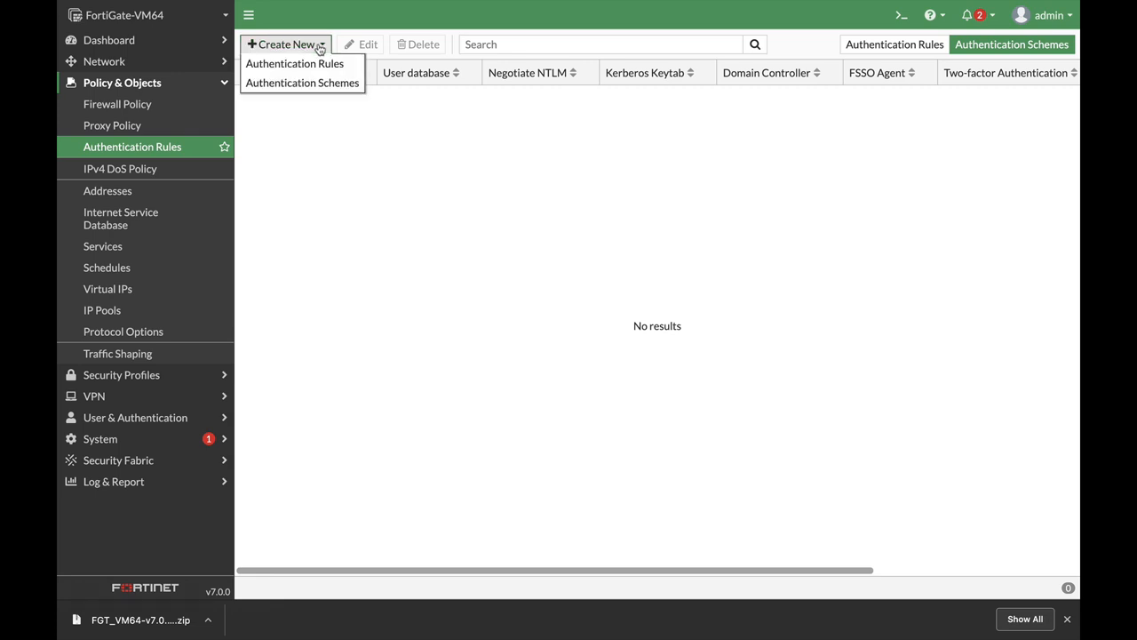
click(302, 83)
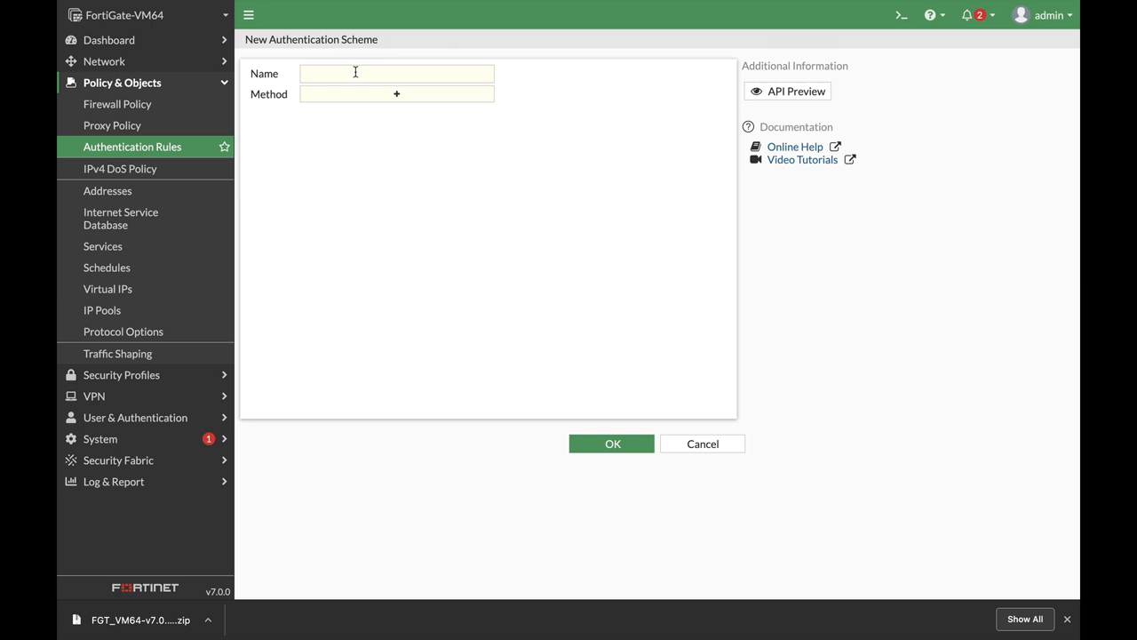
- Save the scheme as 'web' using the Form-based method with the Local user database
click(396, 73)
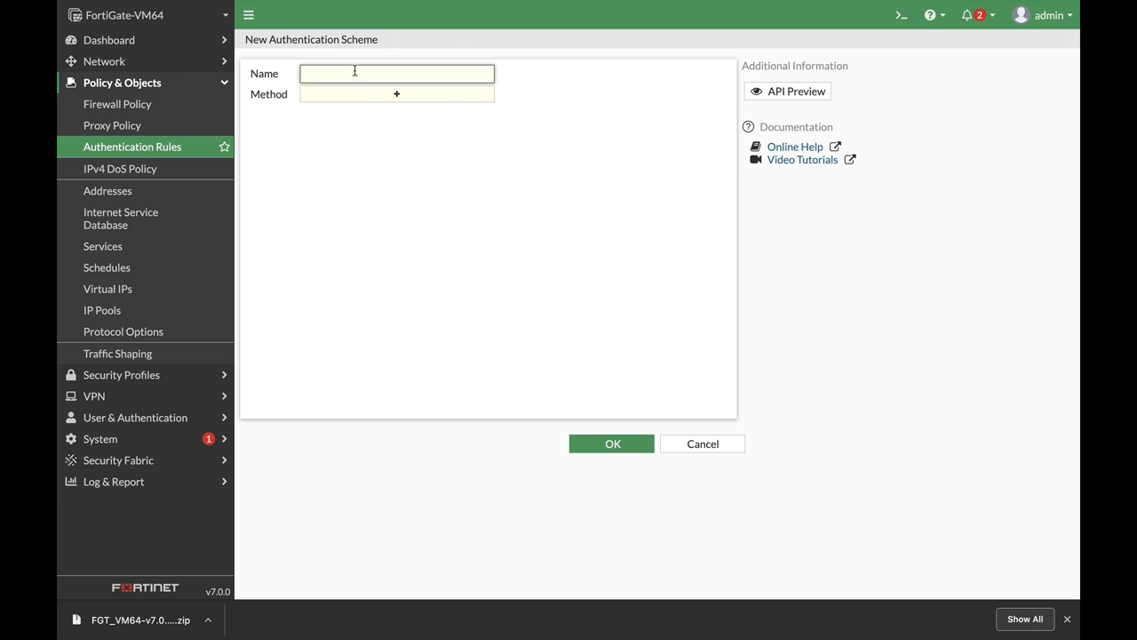
text(web)
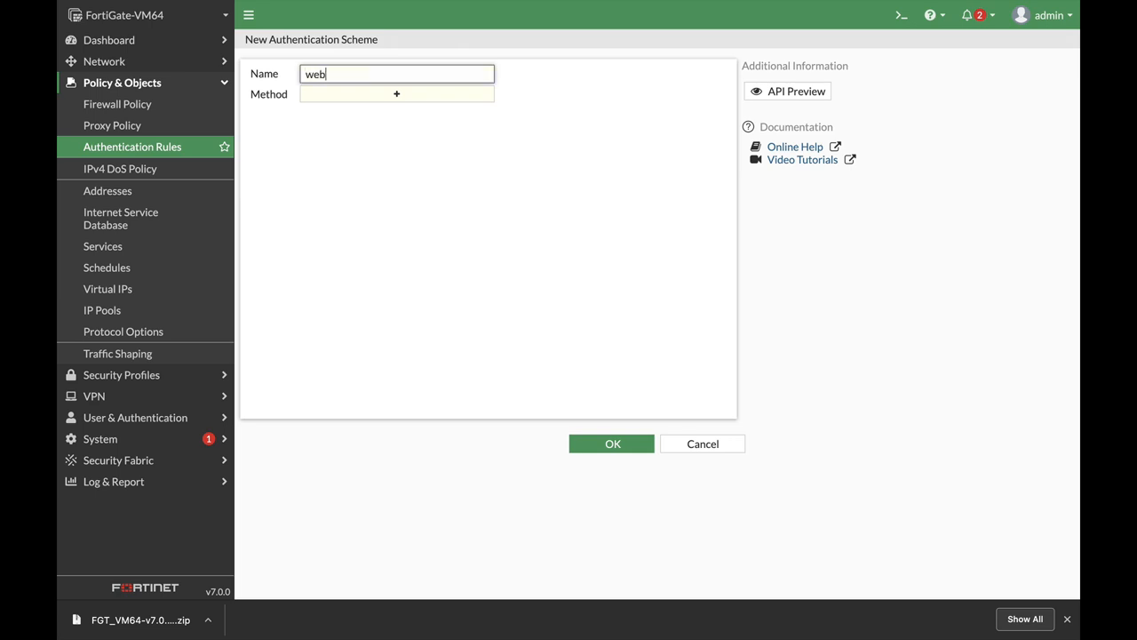
click(396, 92)
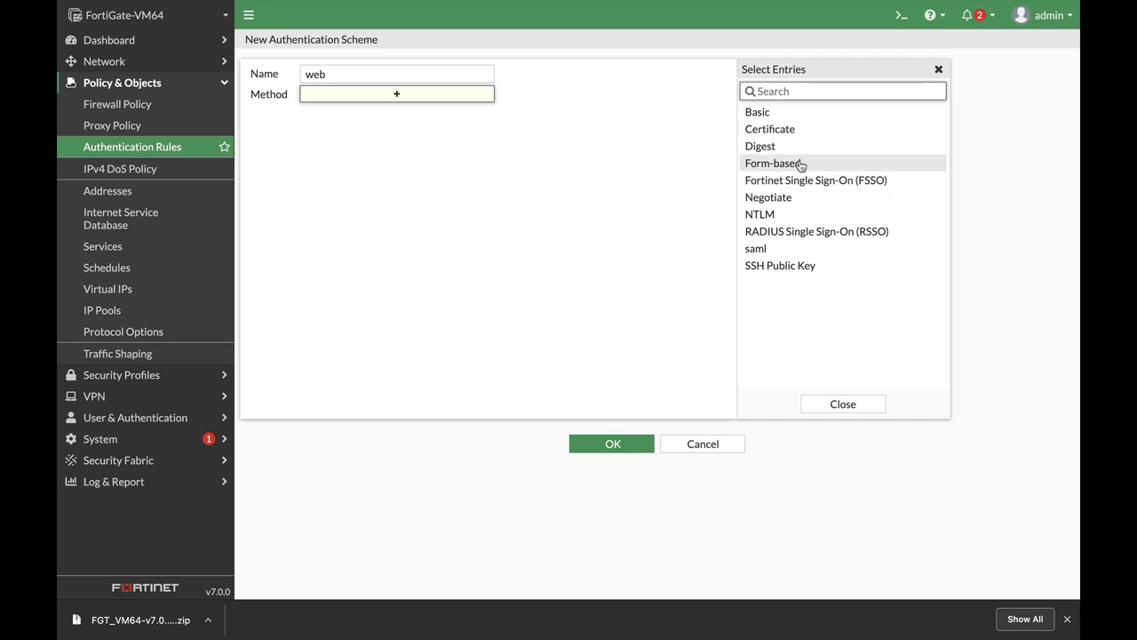
click(773, 164)
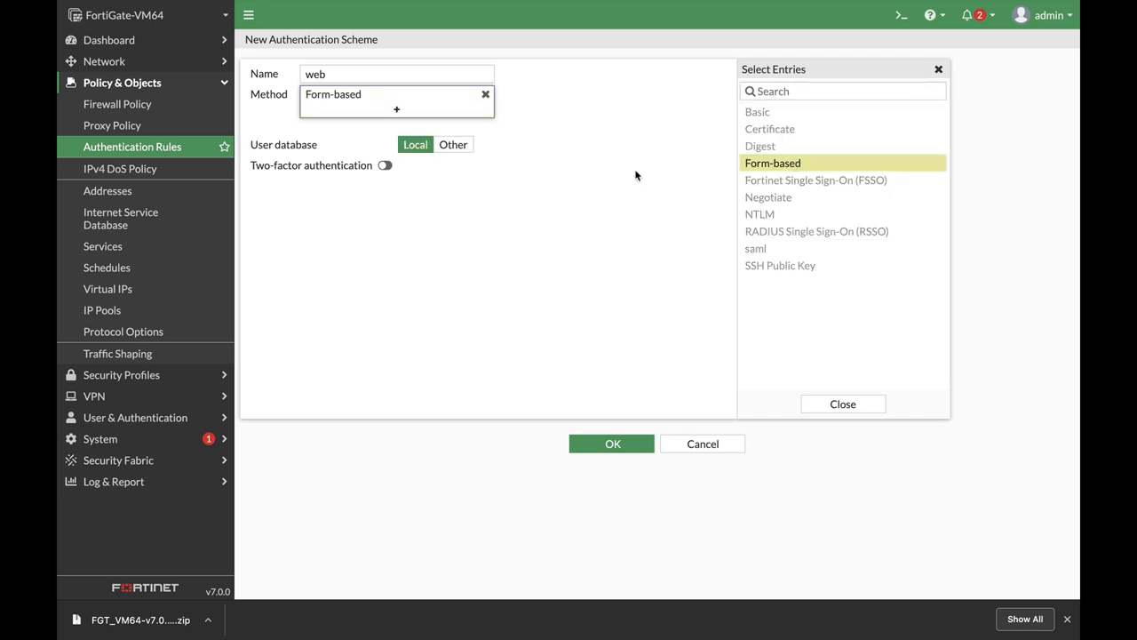
mouse_move(648, 181)
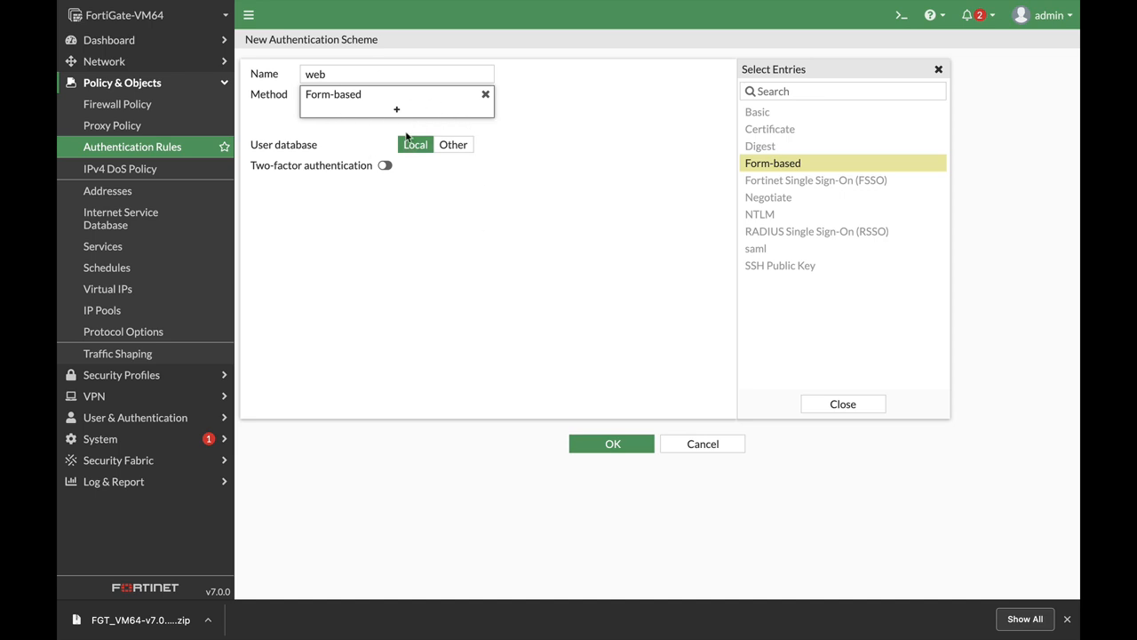
mouse_move(437, 128)
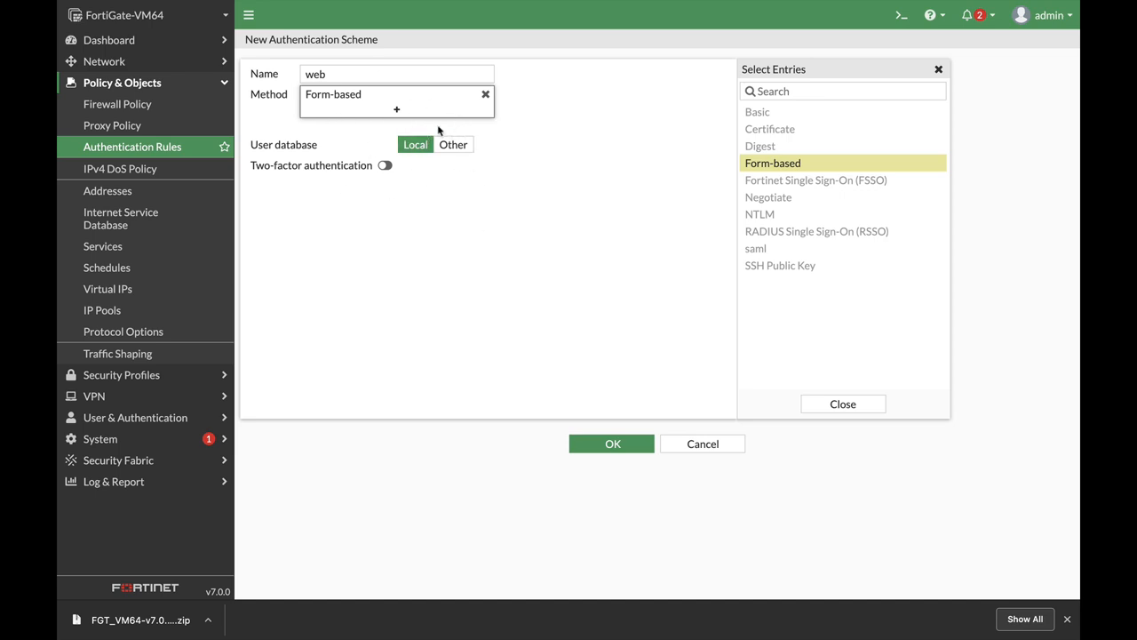
click(612, 444)
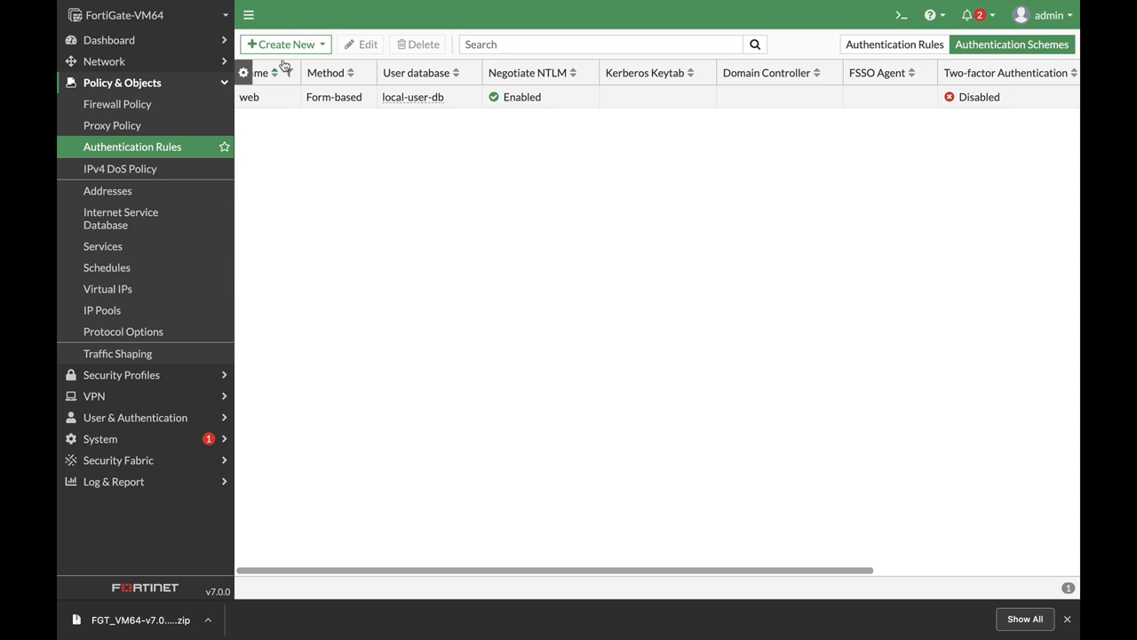
- Start authentication rule 'web_1' for HTTP and begin creating a new source address
click(281, 42)
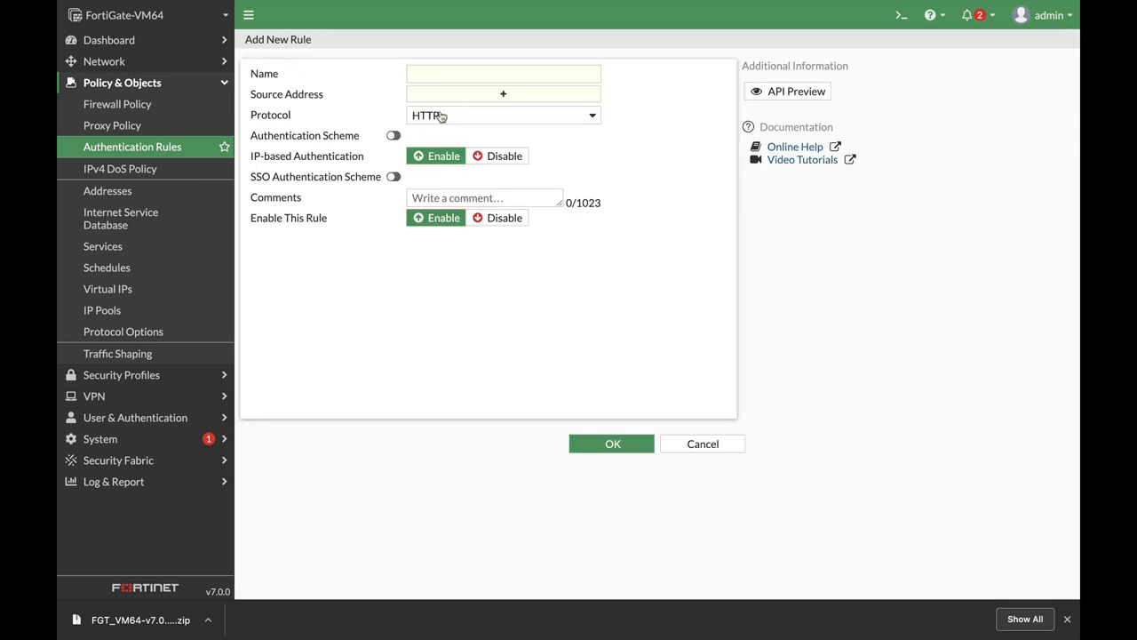
text(web_1)
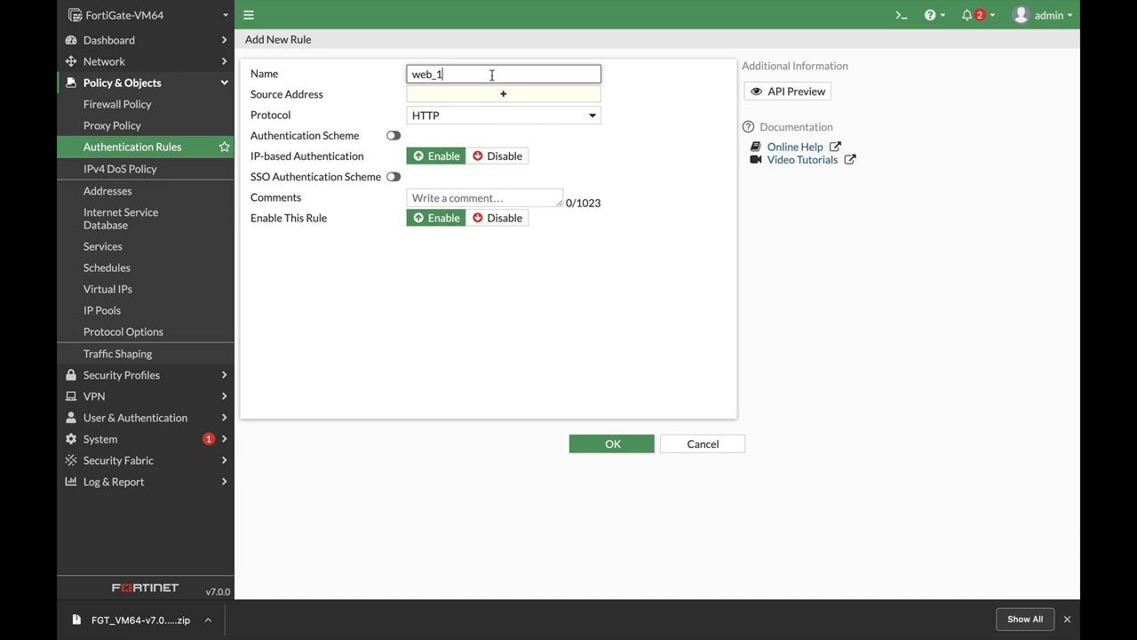
click(502, 92)
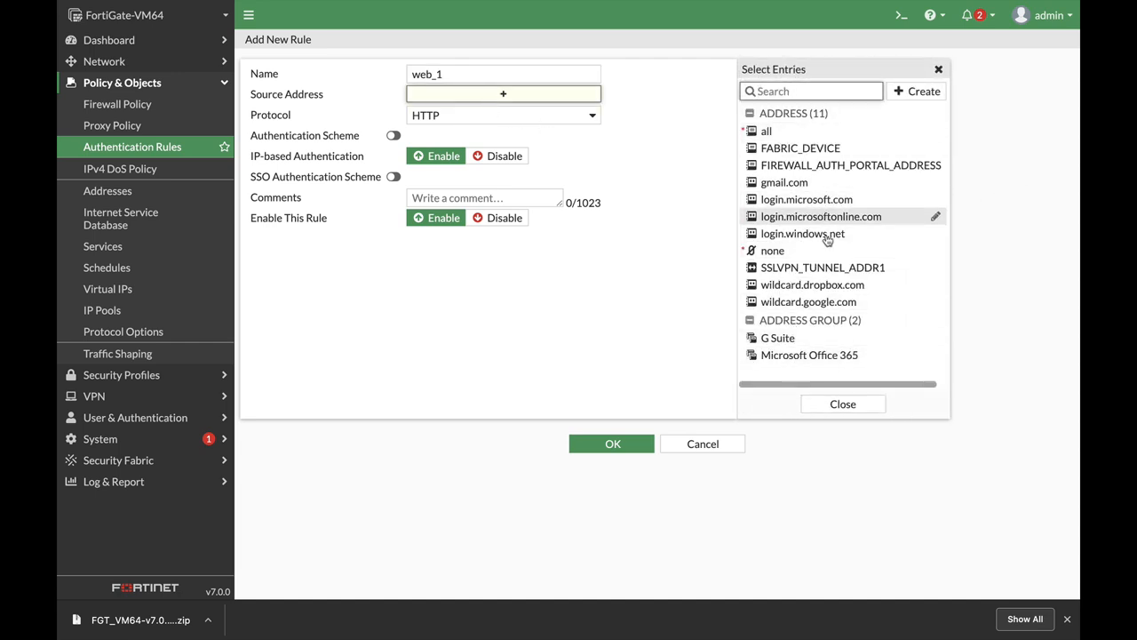
click(917, 90)
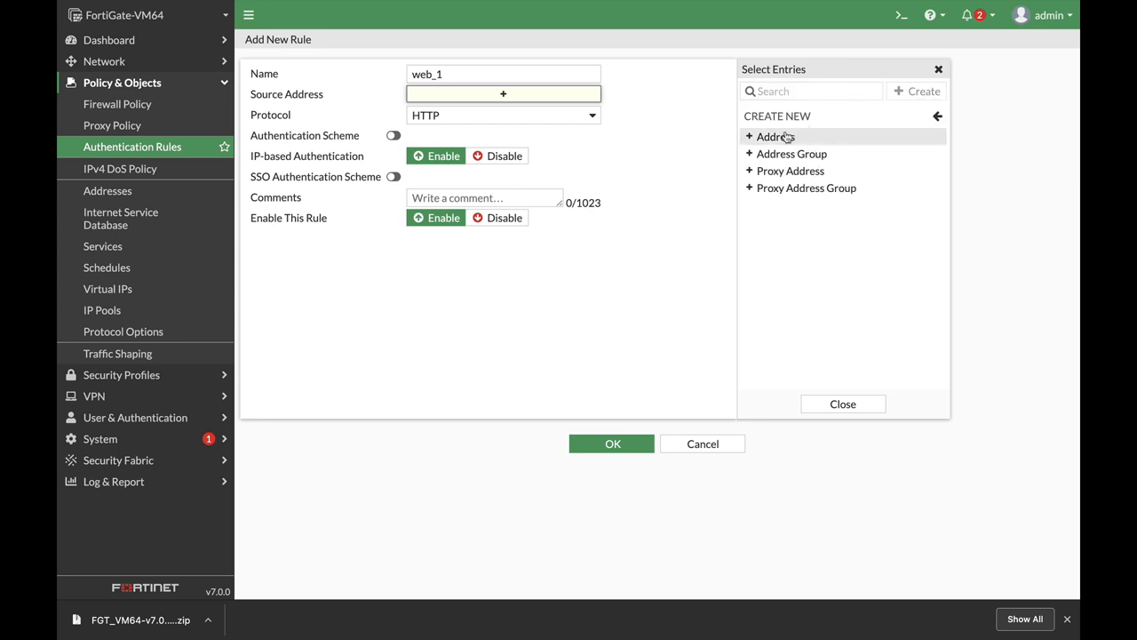
- Create address 'LAN' with subnet 10.0.5.0/24 as the rule's source
click(774, 135)
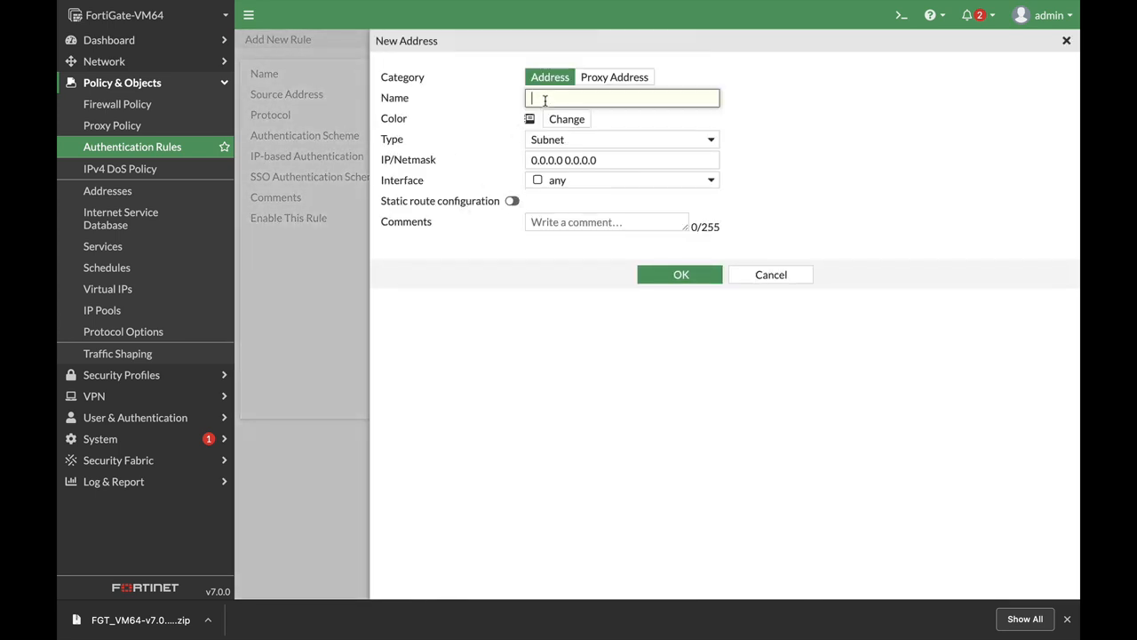
text(LAN)
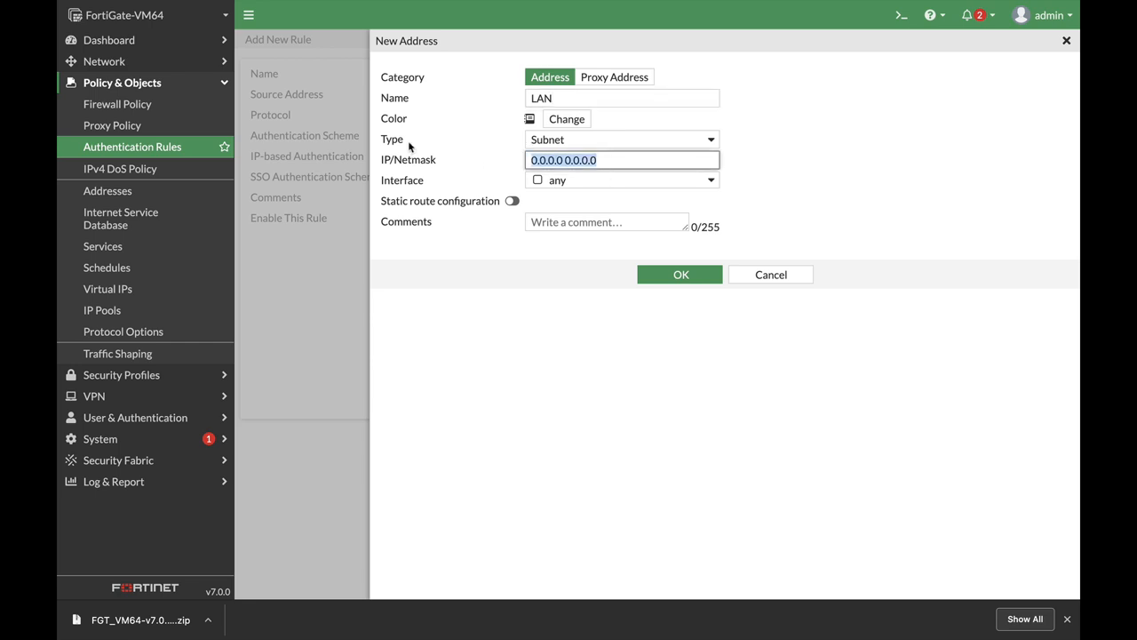
text(10.0.5.0/24)
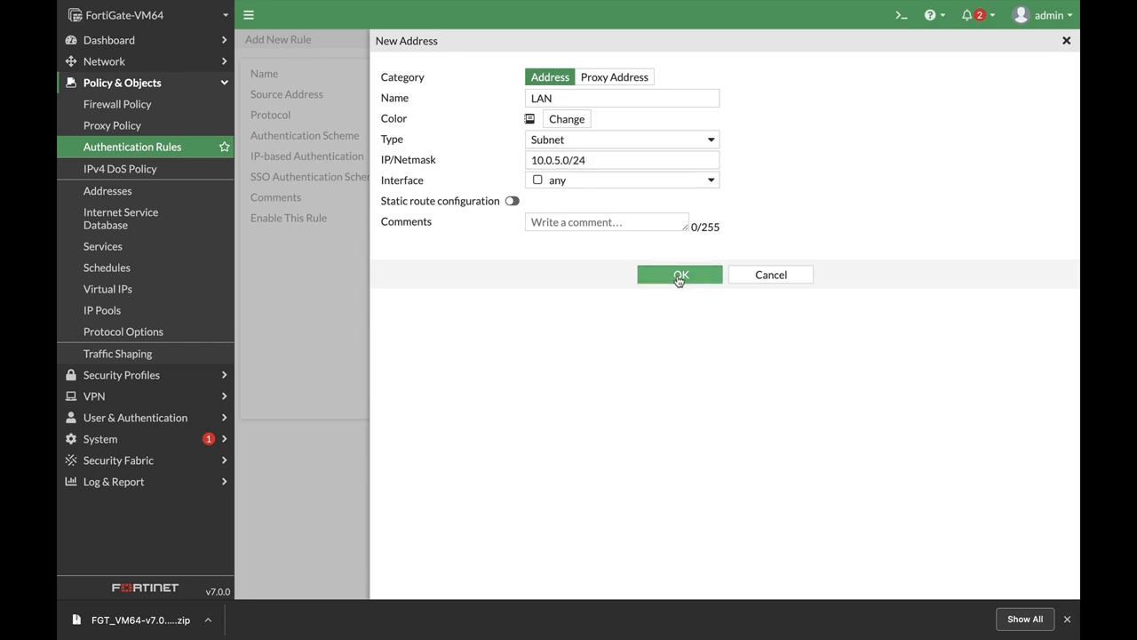
click(679, 274)
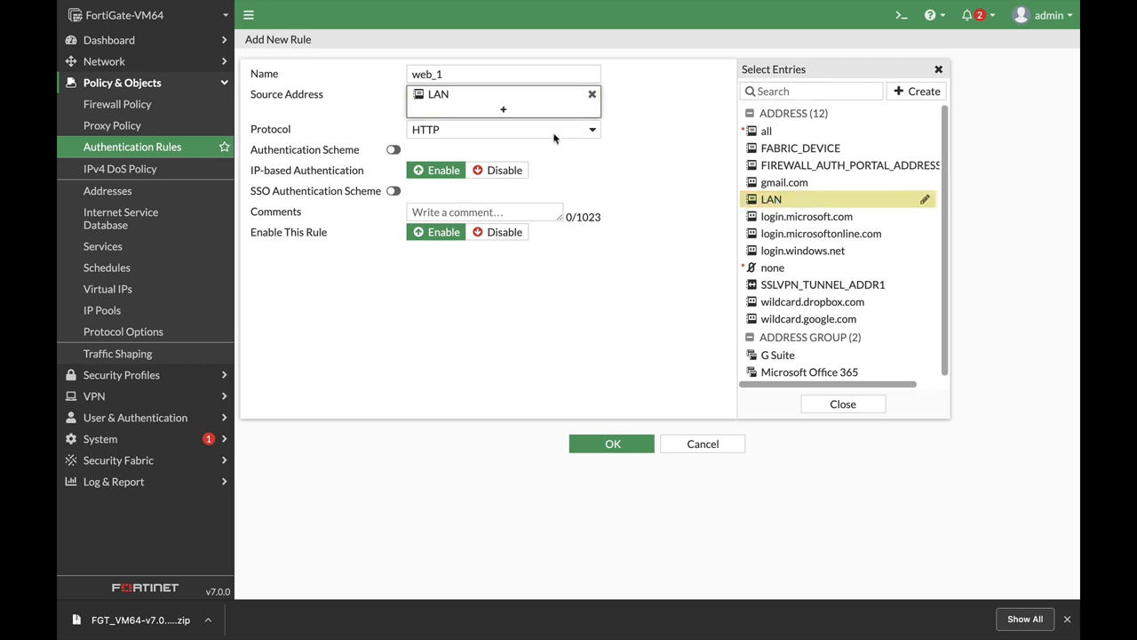
mouse_move(505, 122)
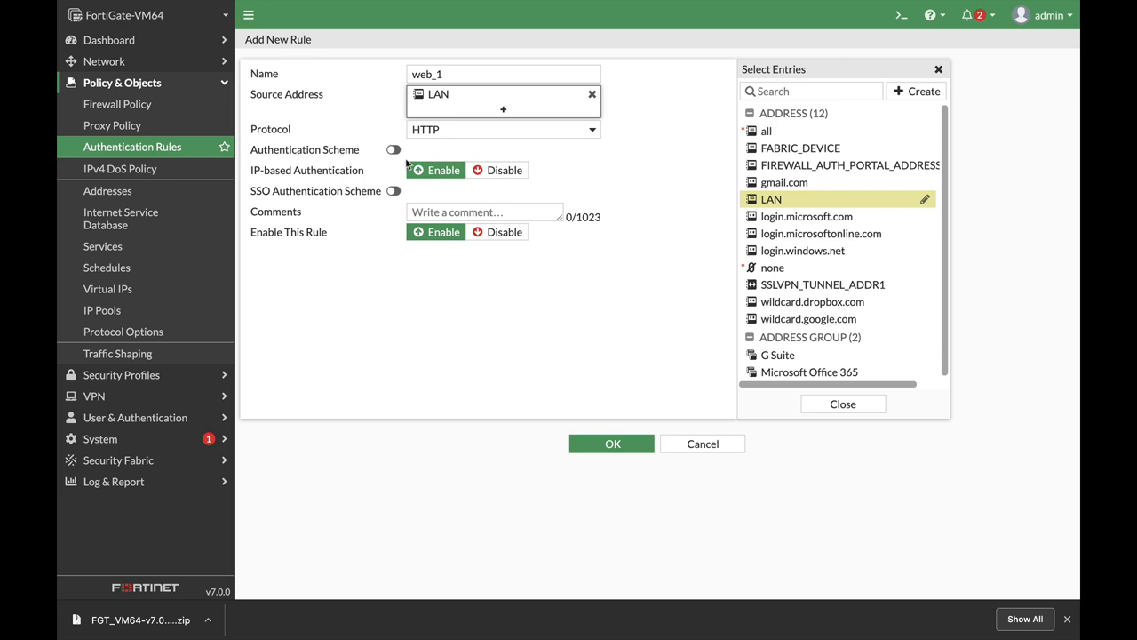
- Enable the 'web' authentication scheme, save rule web_1, and go to Proxy Policy
click(393, 150)
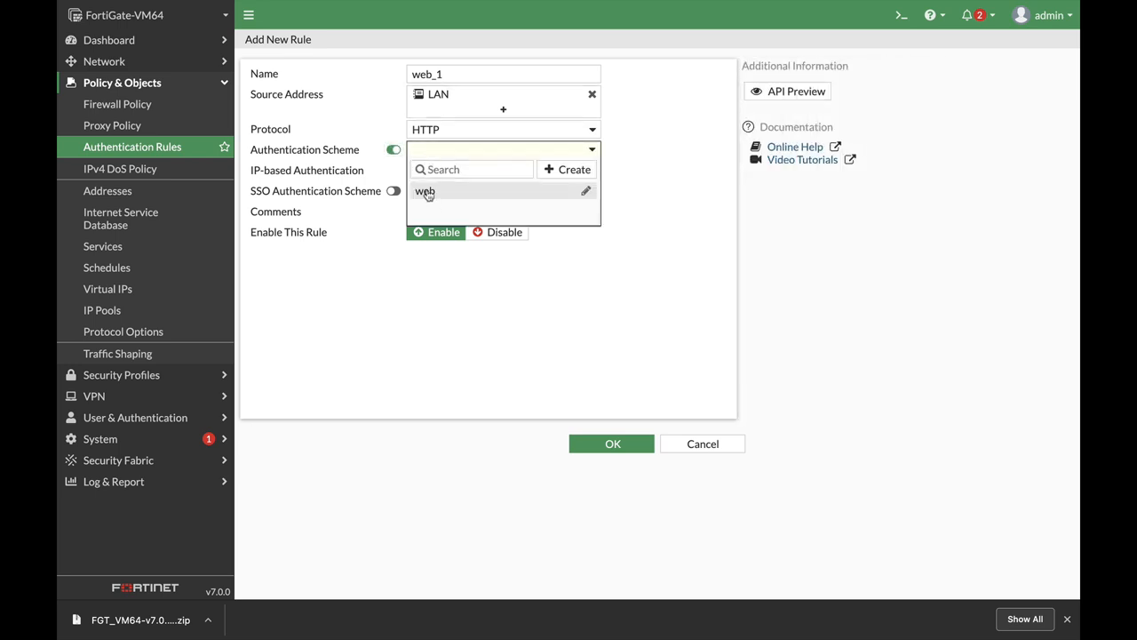
click(425, 192)
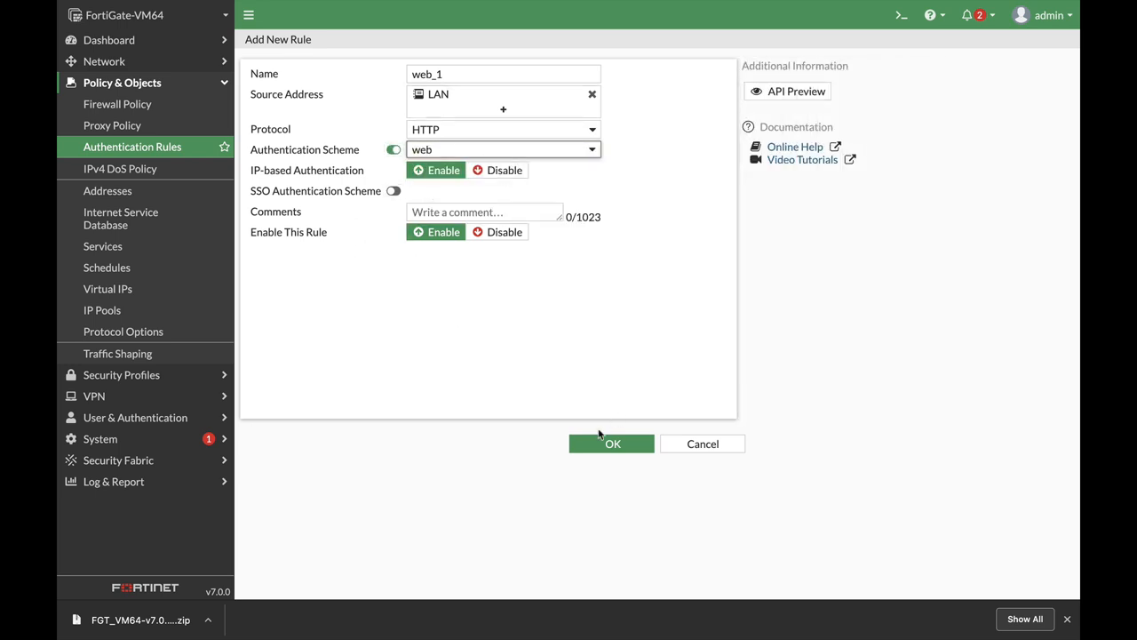
click(611, 444)
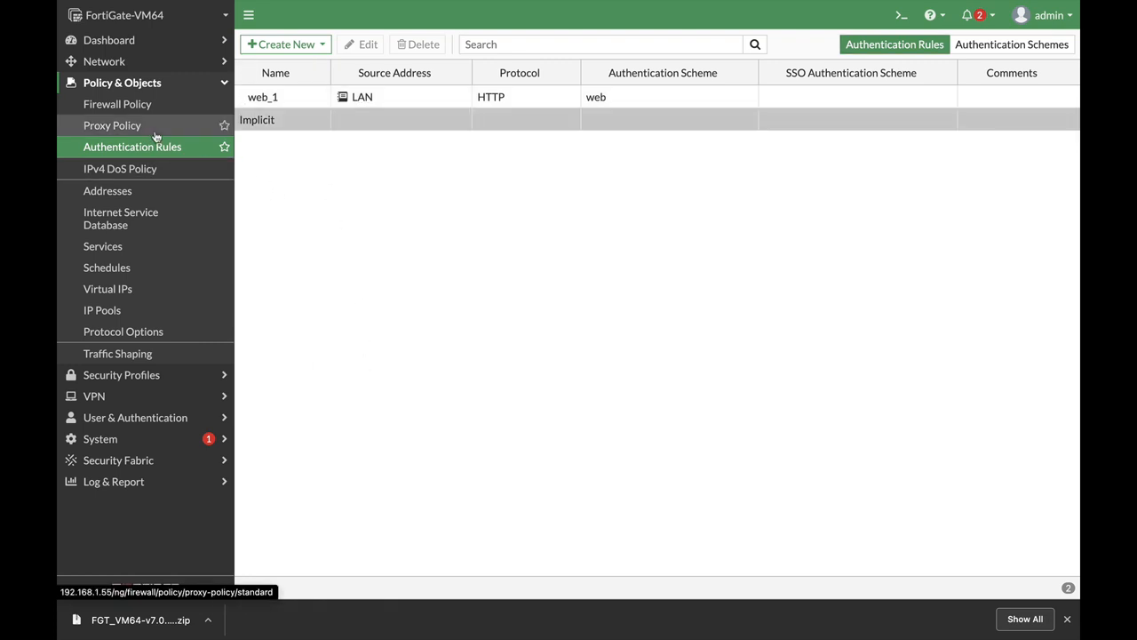
click(111, 125)
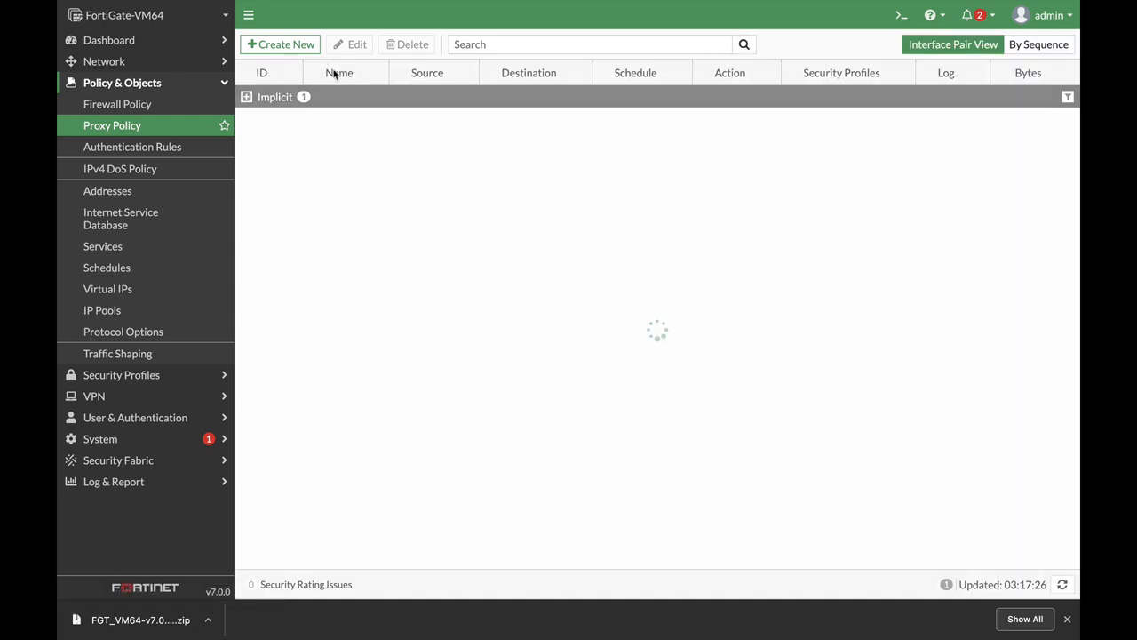
- Create proxy policy 'full_ac' with outgoing interface port1
click(280, 44)
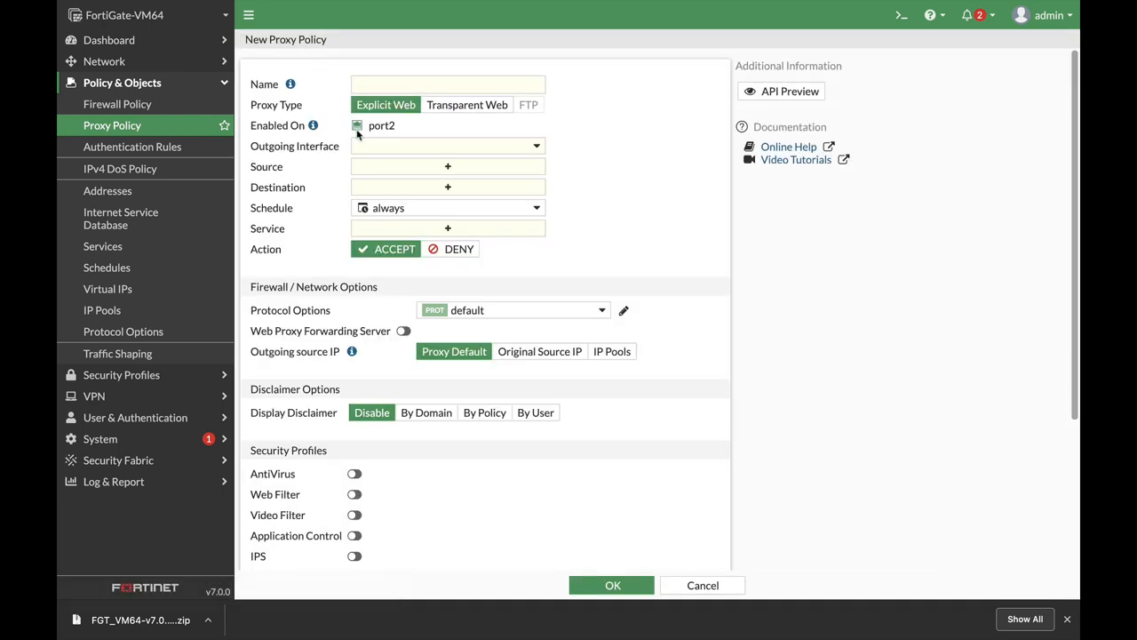
click(448, 83)
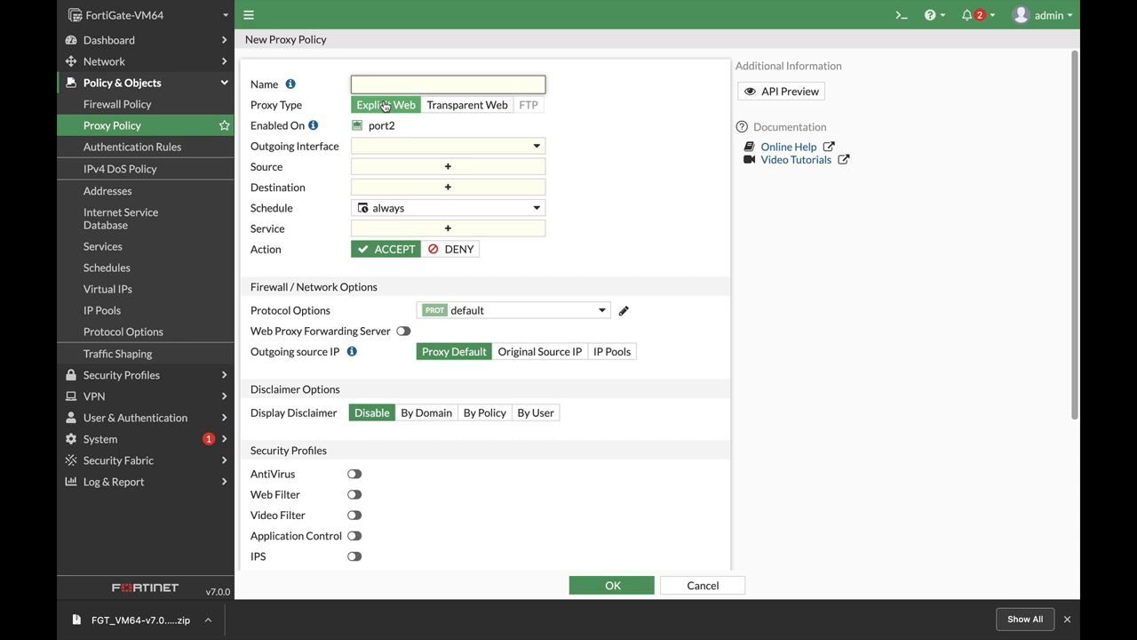
text(f)
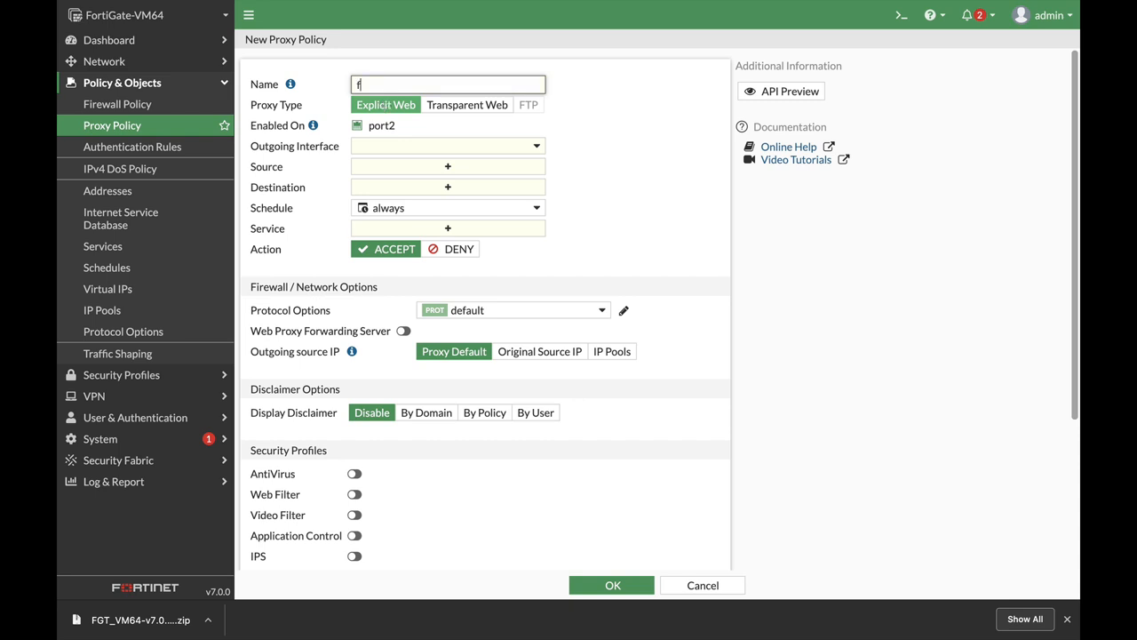
text(ull_ac)
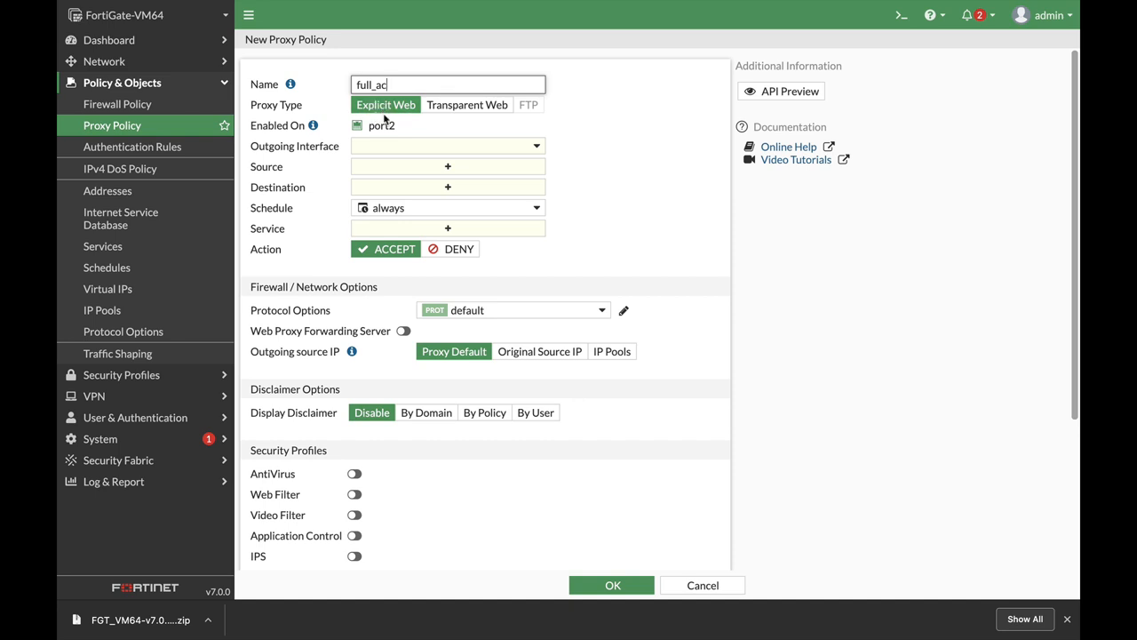
mouse_move(369, 146)
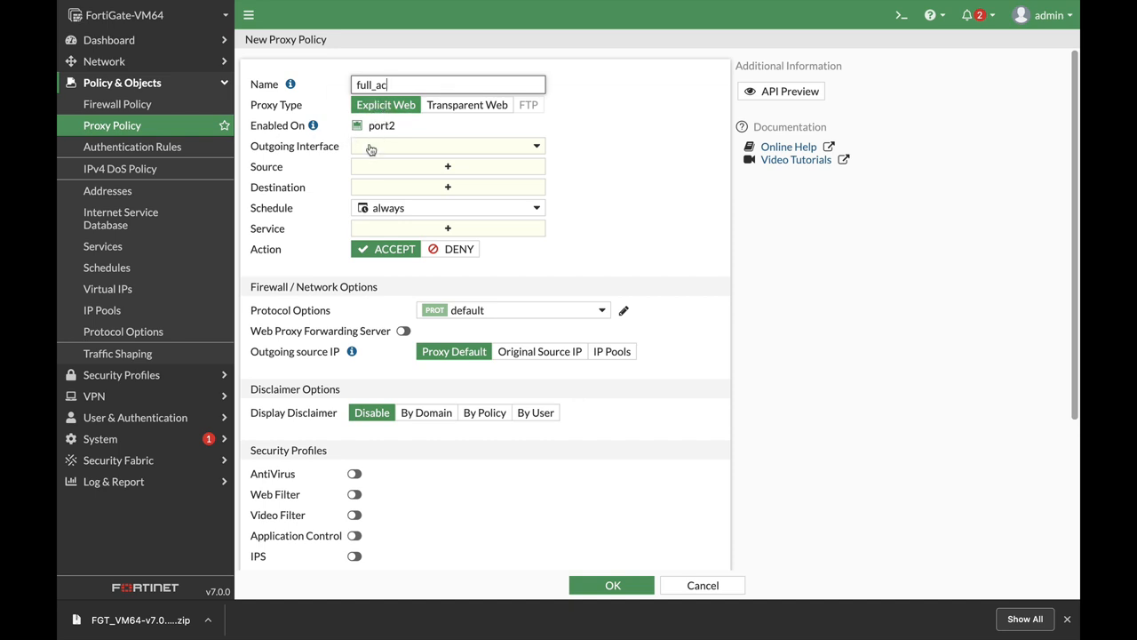
click(448, 145)
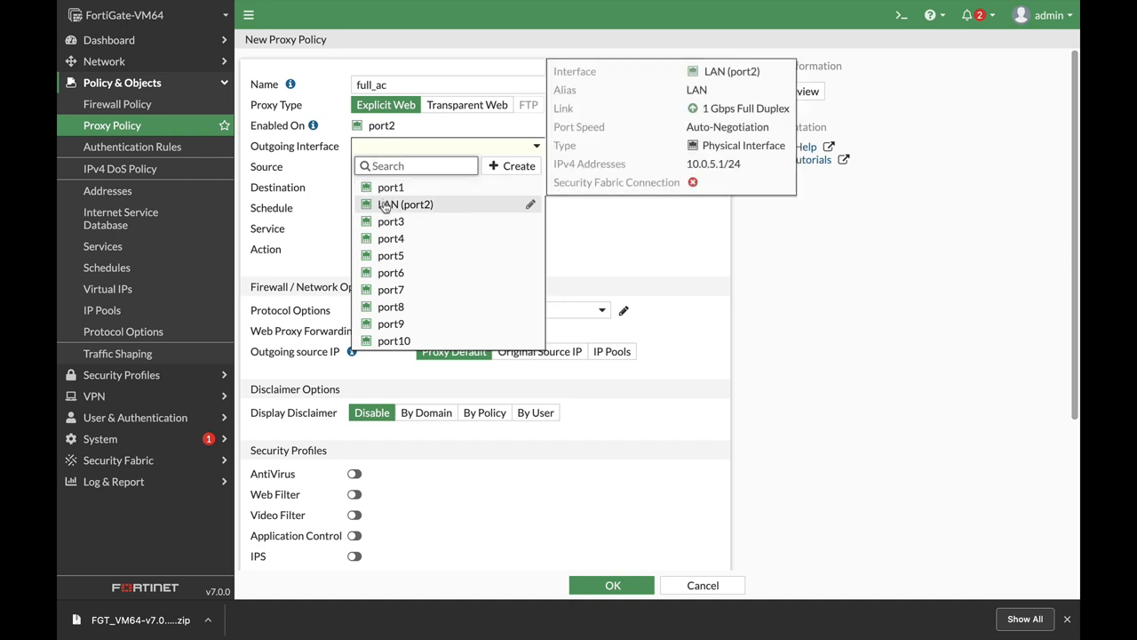
click(391, 186)
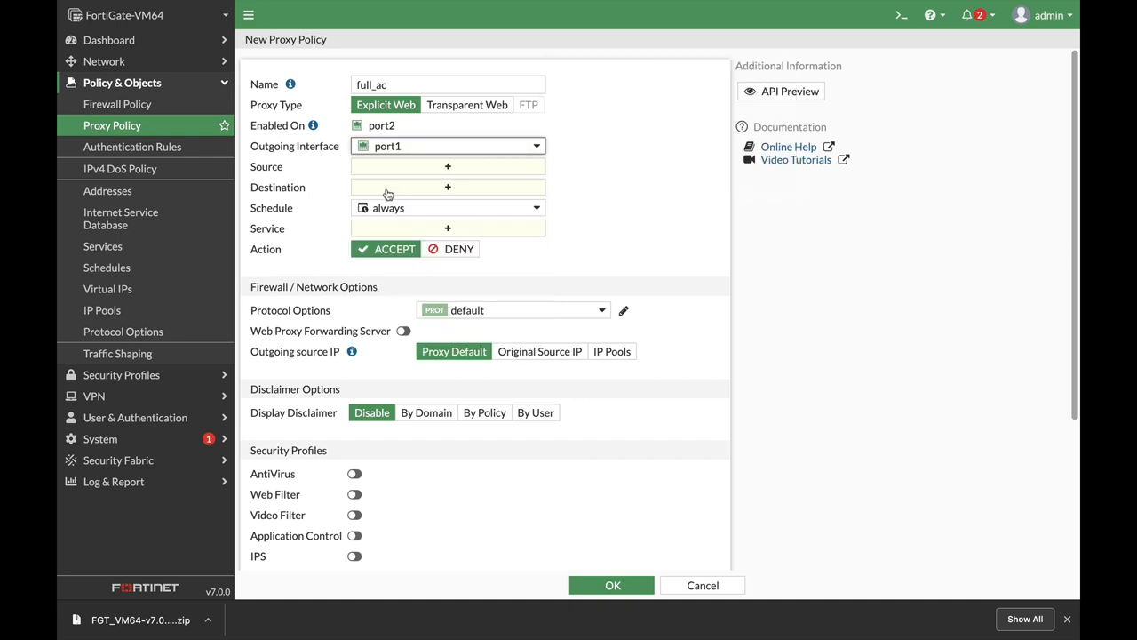
mouse_move(414, 146)
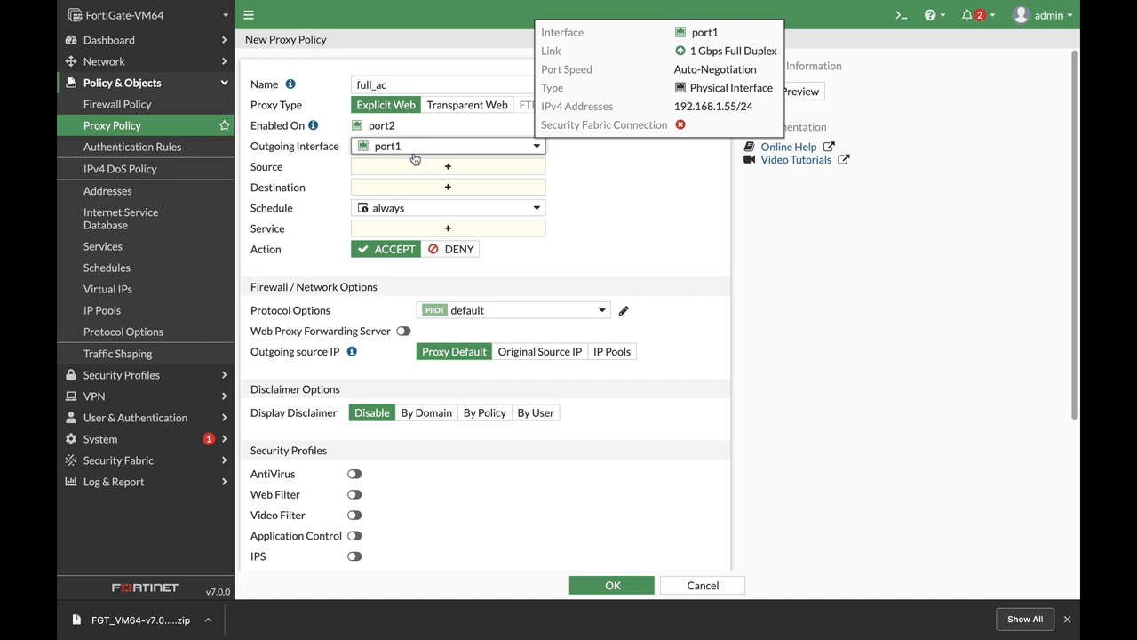
- From the Source selection, start creating a new user
click(448, 167)
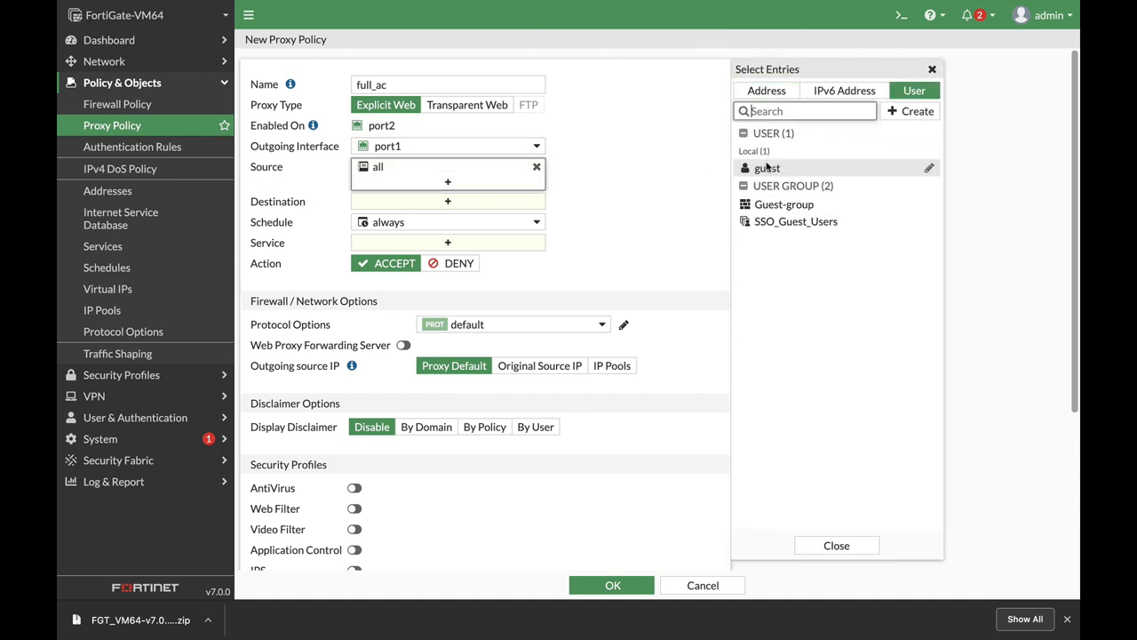
click(912, 110)
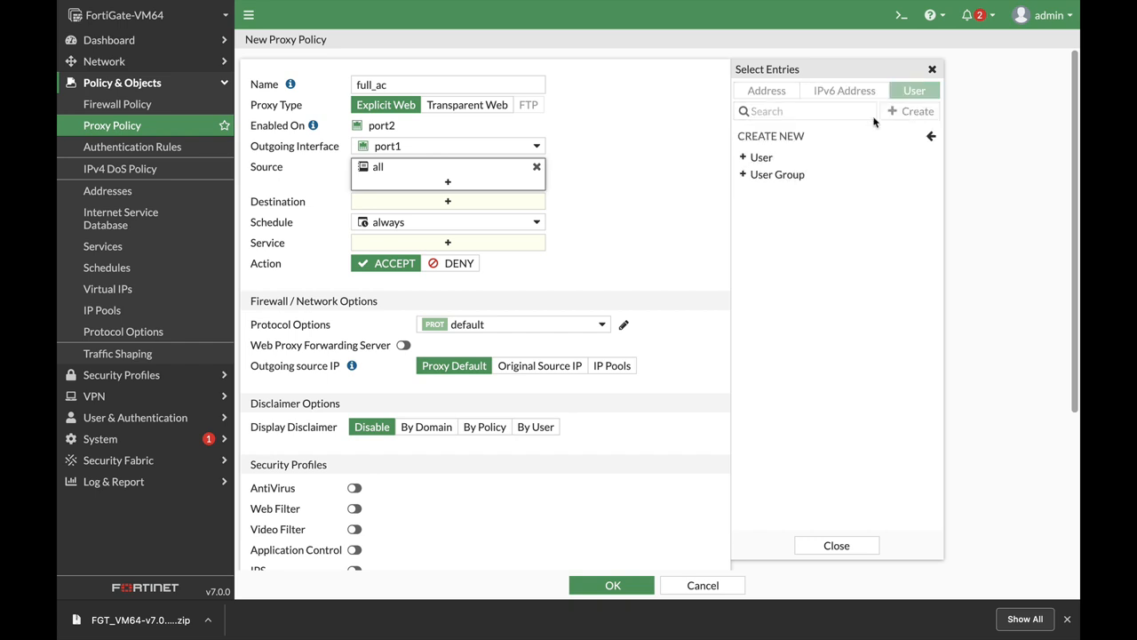
click(760, 156)
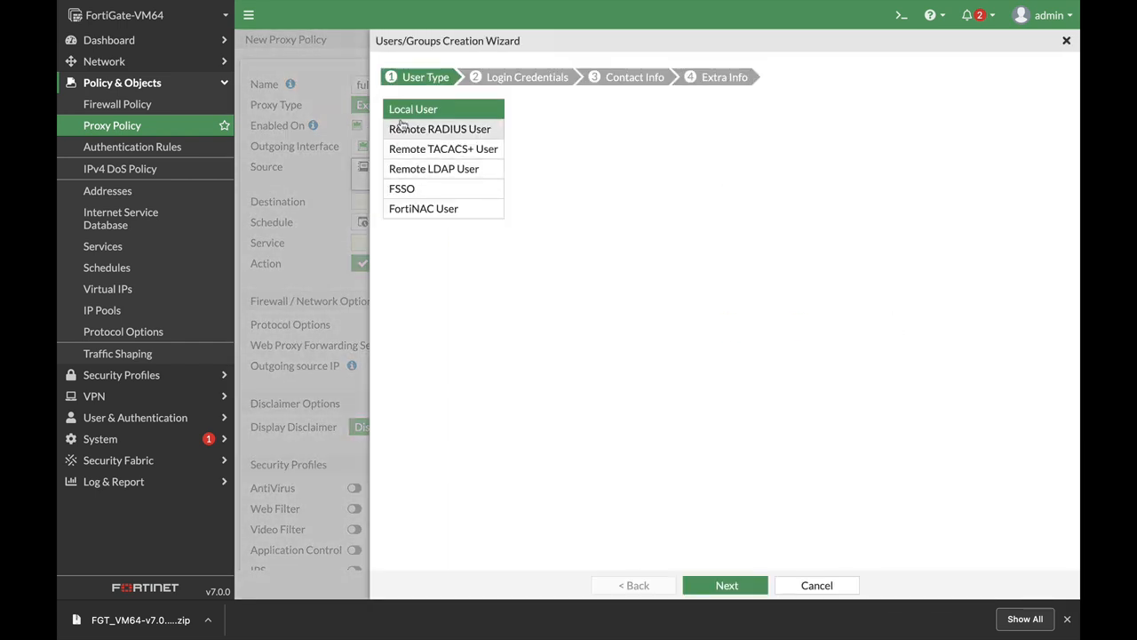
- Create local user 'proxy' with a password through the wizard so it joins the policy's sources
click(725, 584)
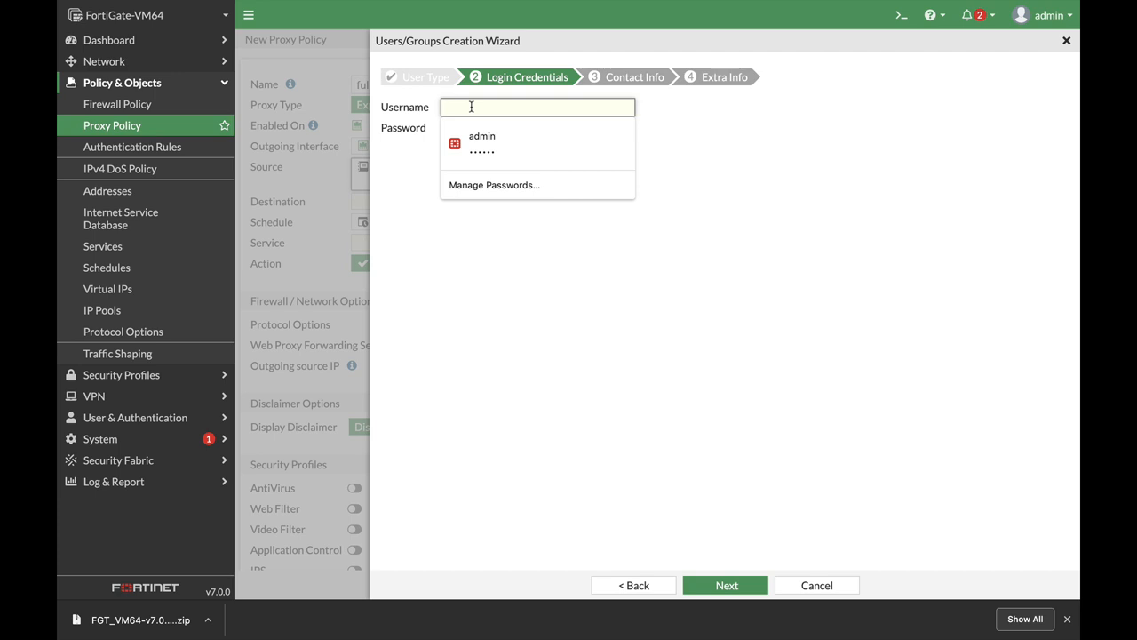
text(proxy)
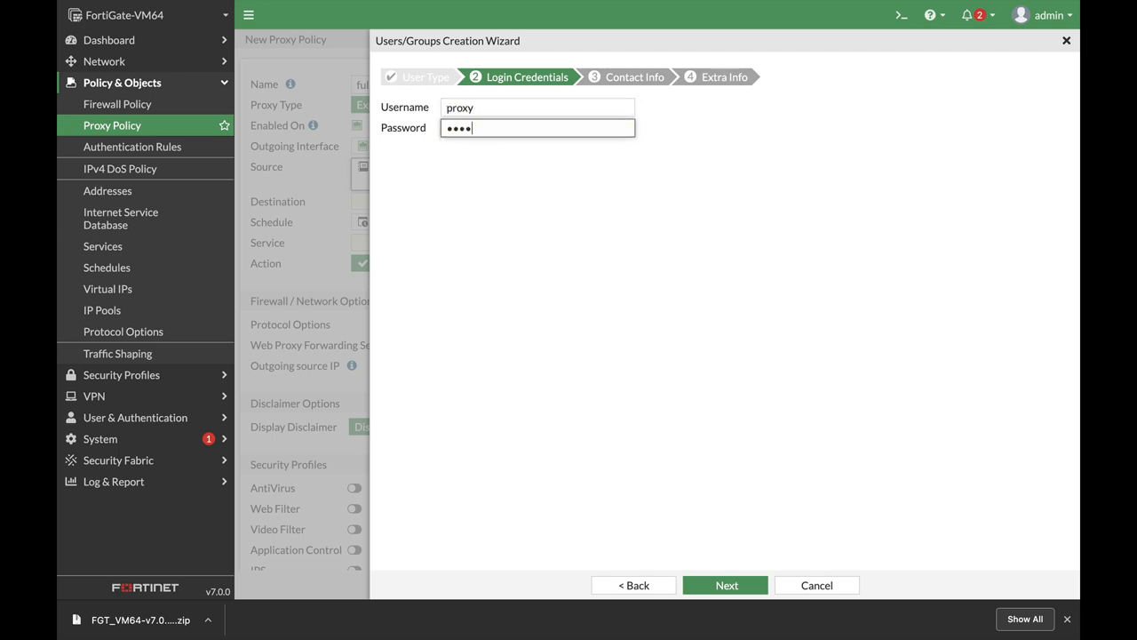
text(••)
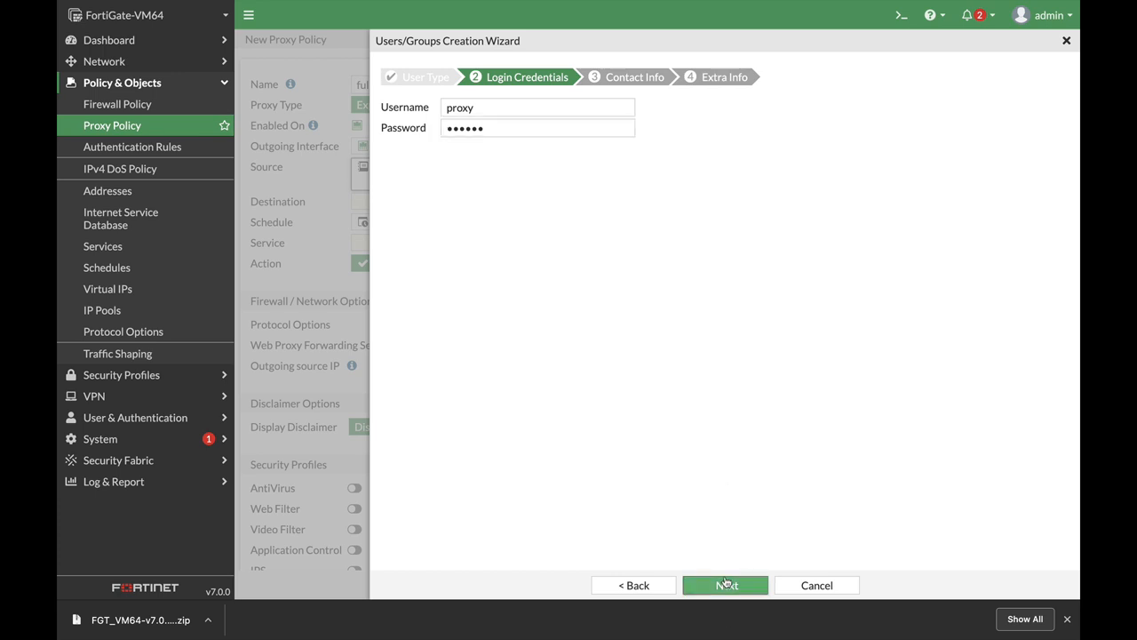
click(724, 585)
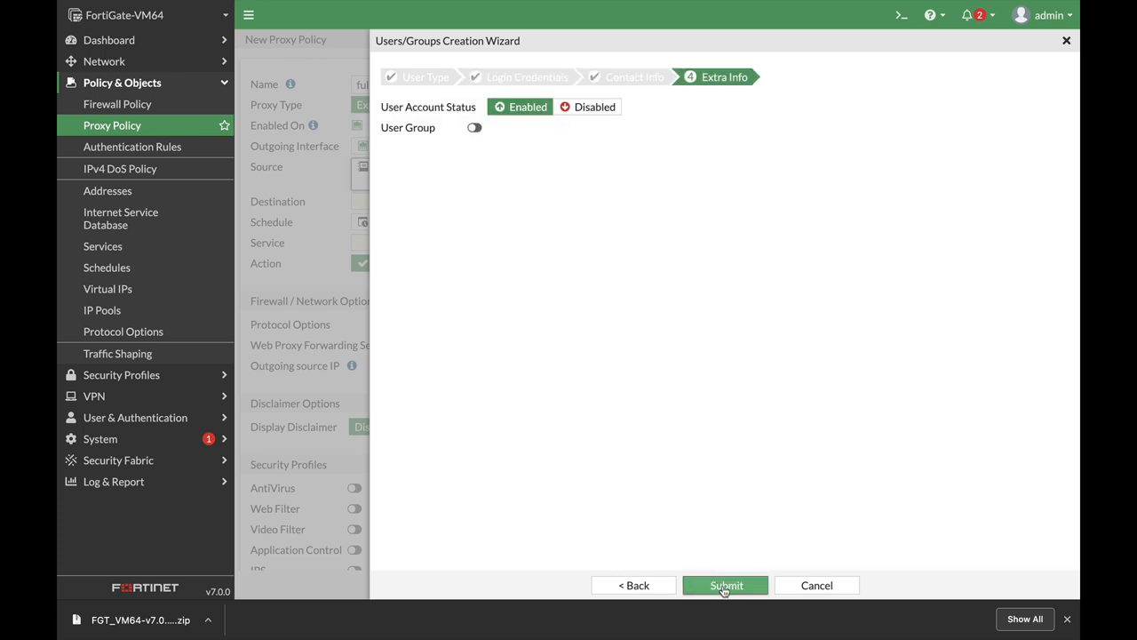
click(725, 584)
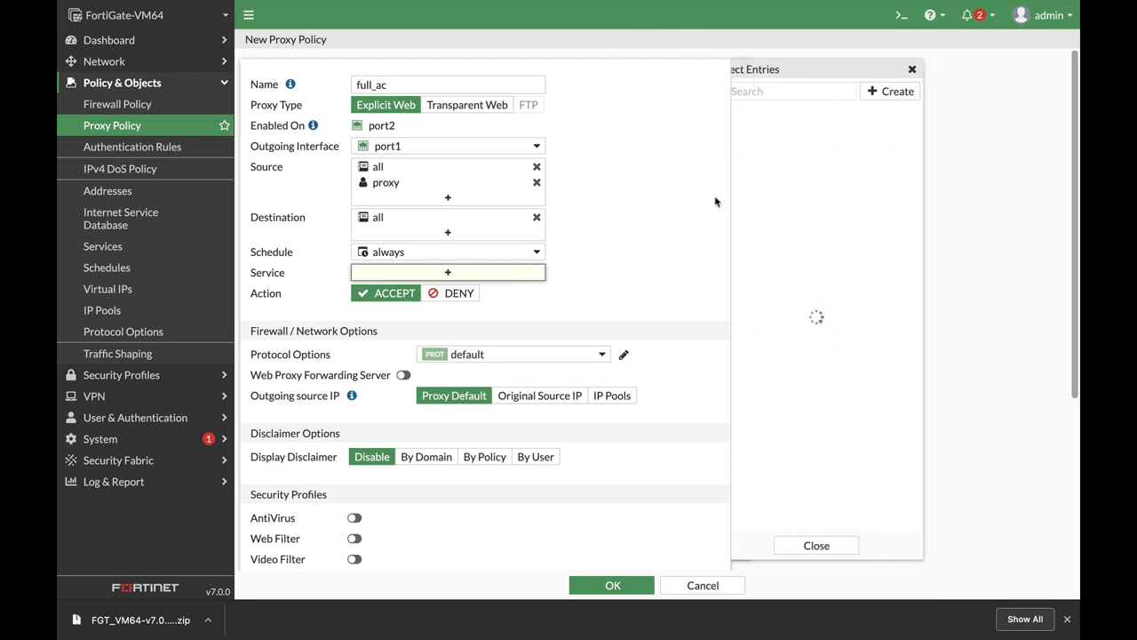
- Set the service to webproxy and save the full_ac policy
click(778, 147)
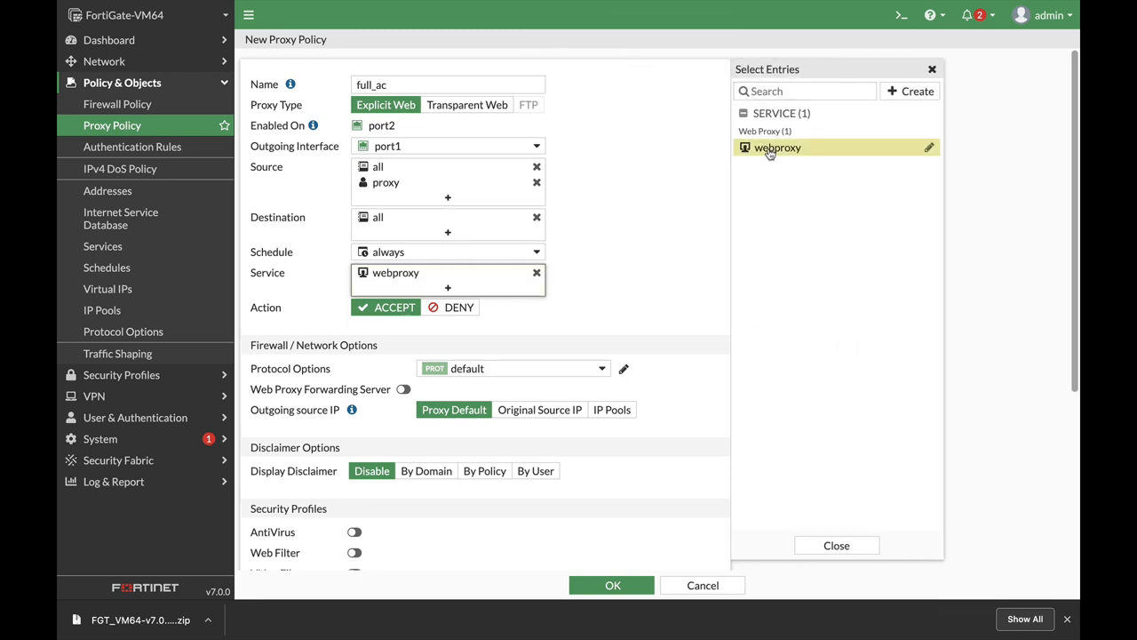
scroll(down, 3)
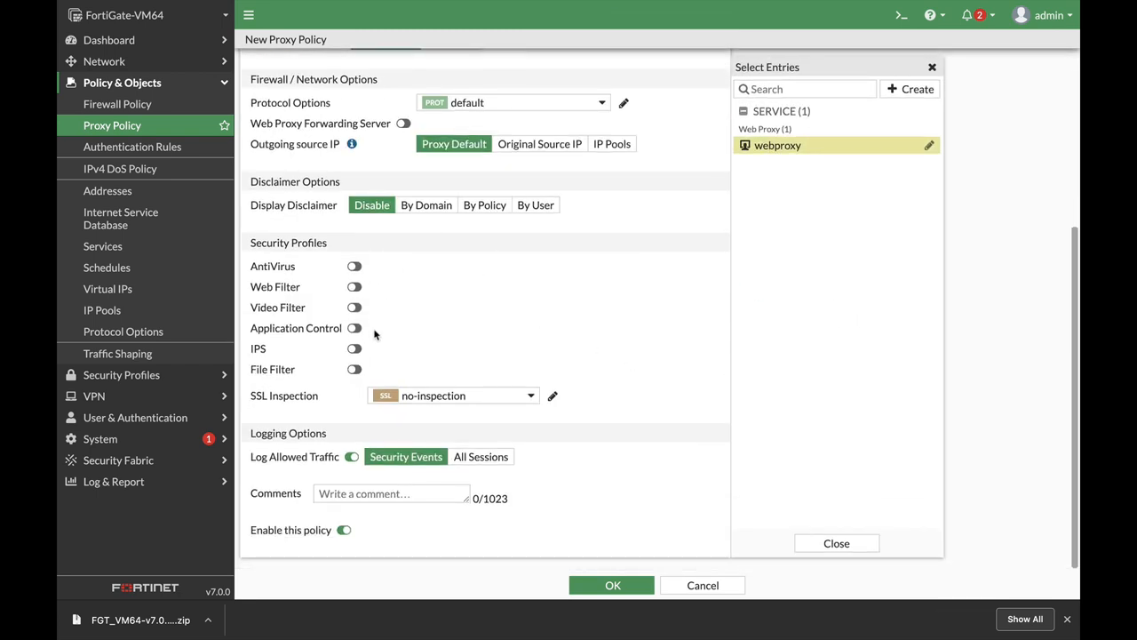
mouse_move(447, 245)
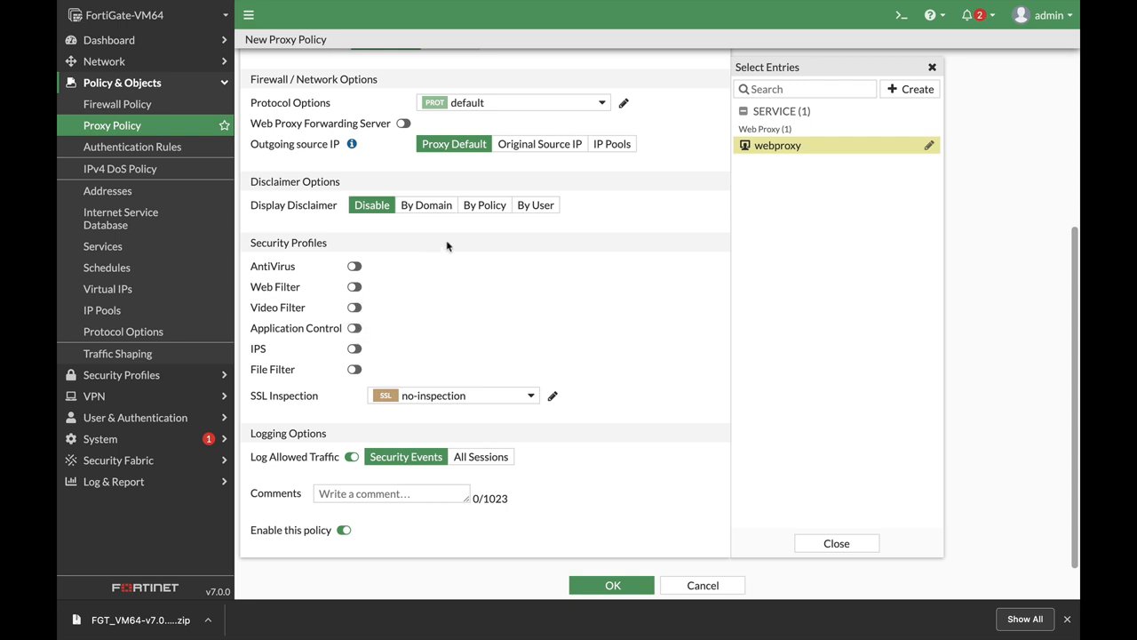
click(611, 585)
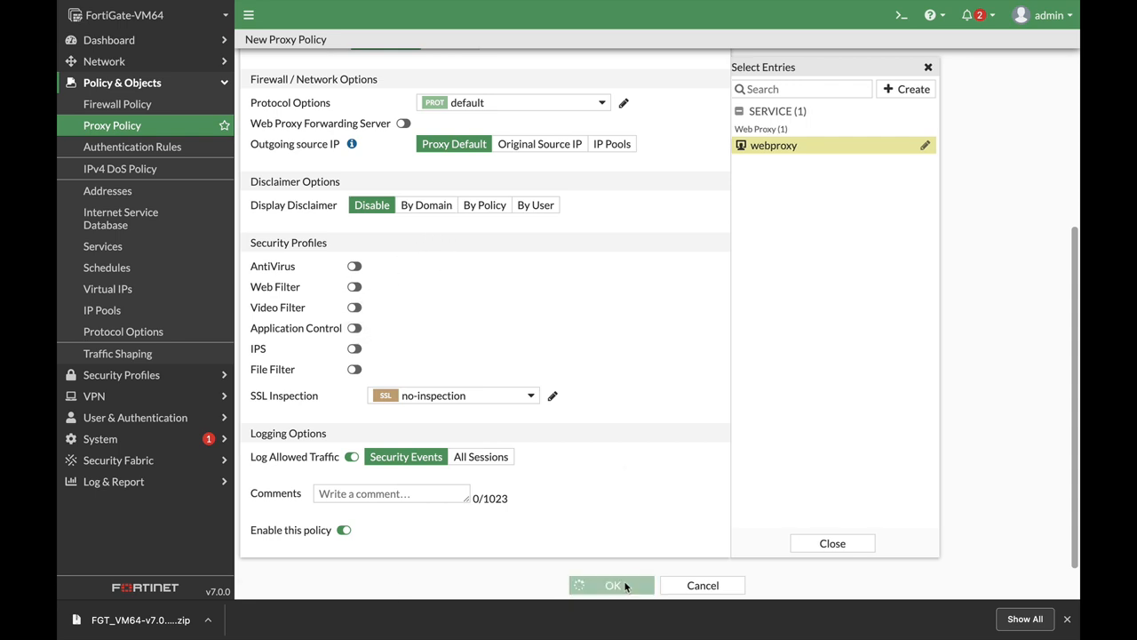
click(611, 585)
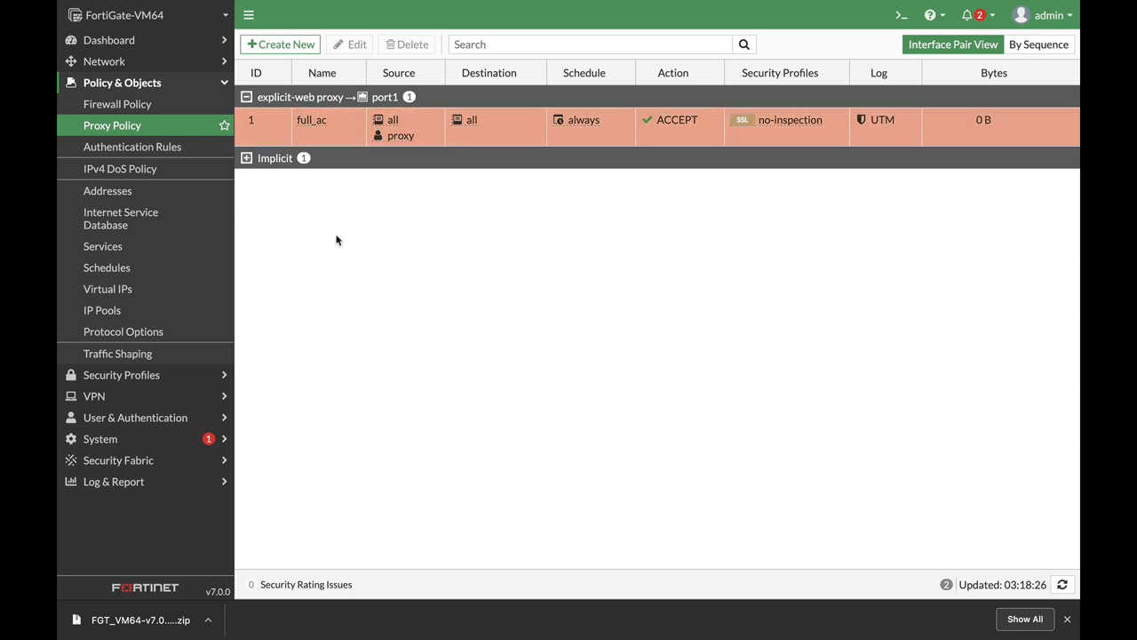
mouse_move(338, 233)
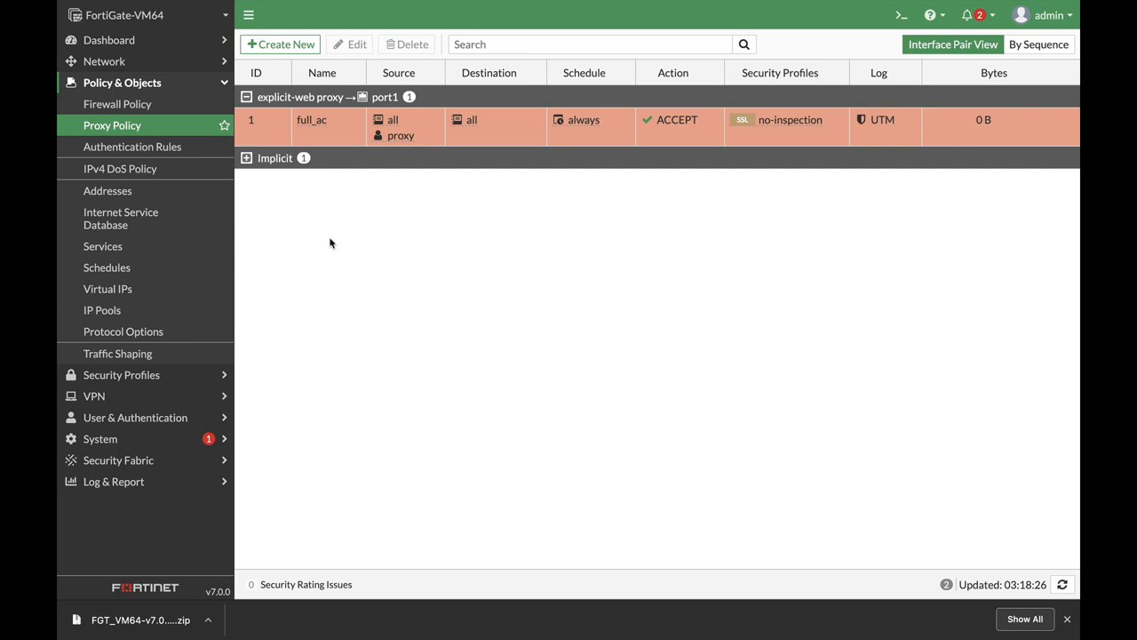
mouse_move(425, 387)
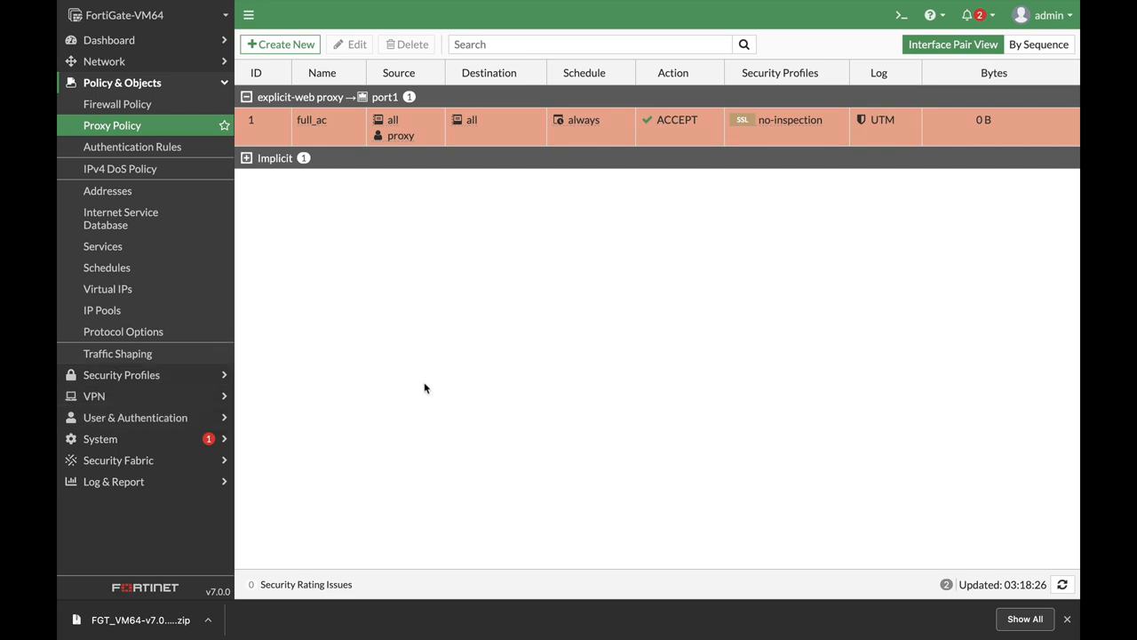
mouse_move(472, 302)
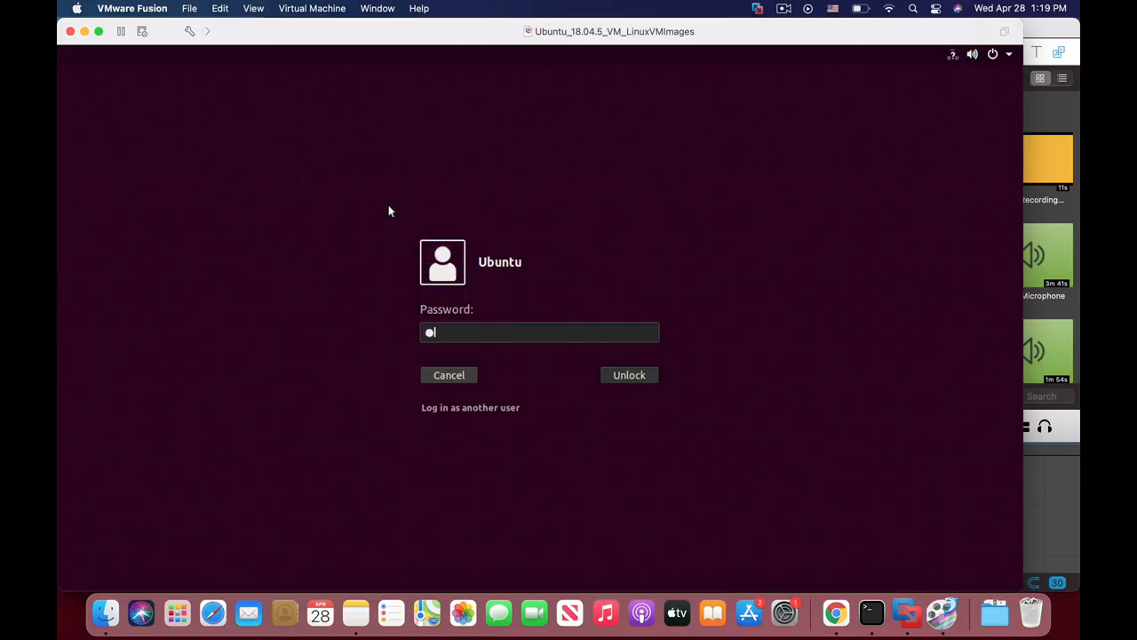
- Unlock the Ubuntu VM with its password and open Firefox's main menu for Preferences
text(password)
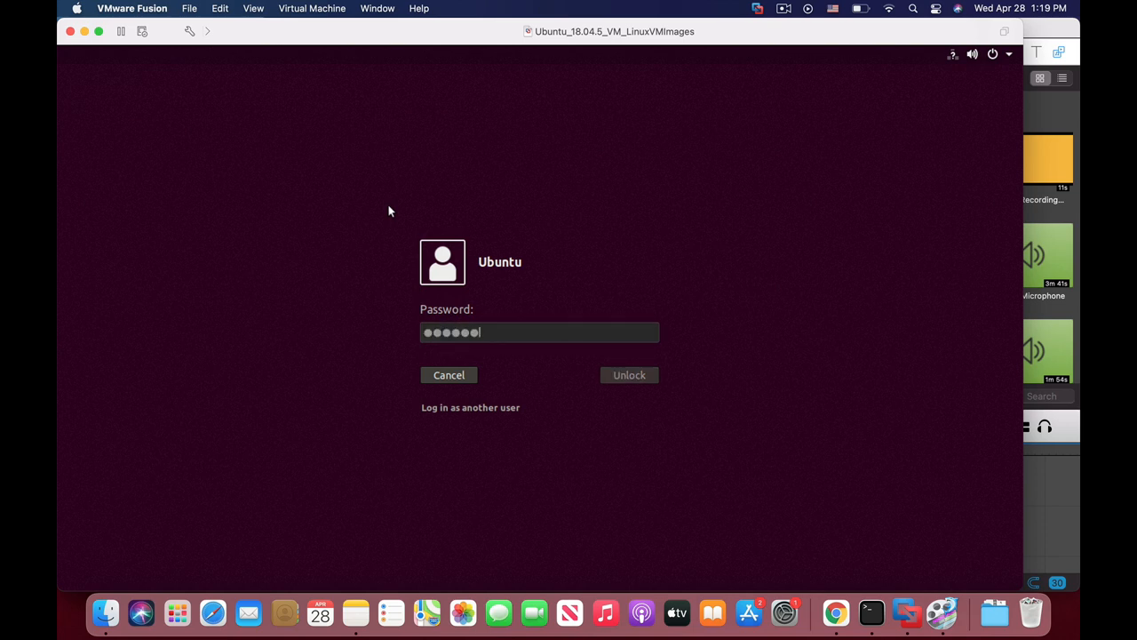
mouse_move(388, 220)
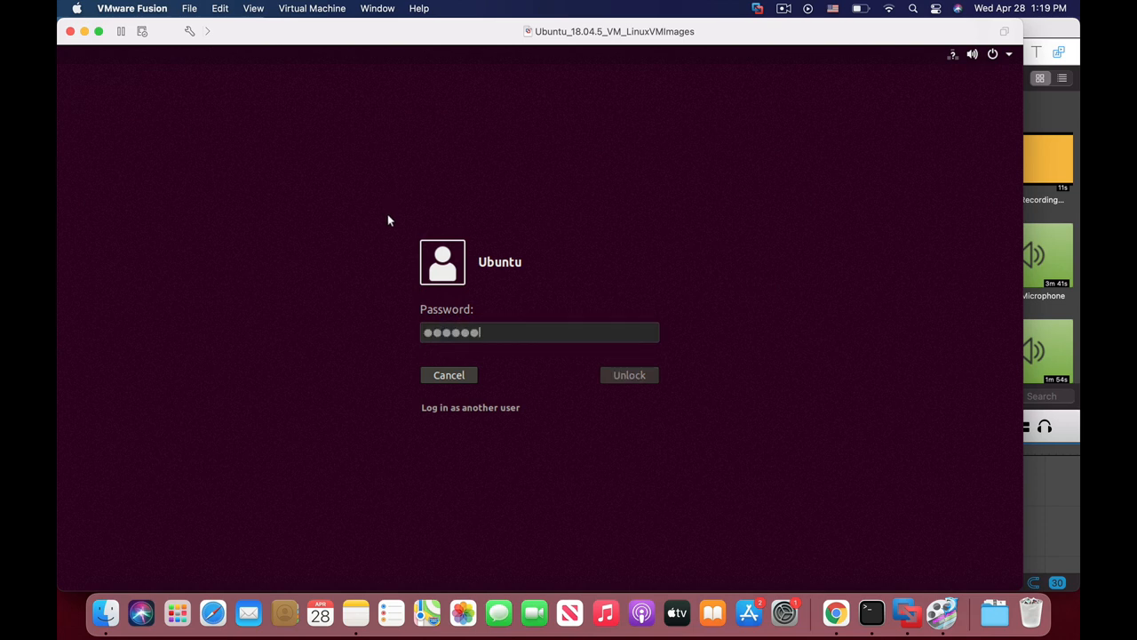
click(629, 373)
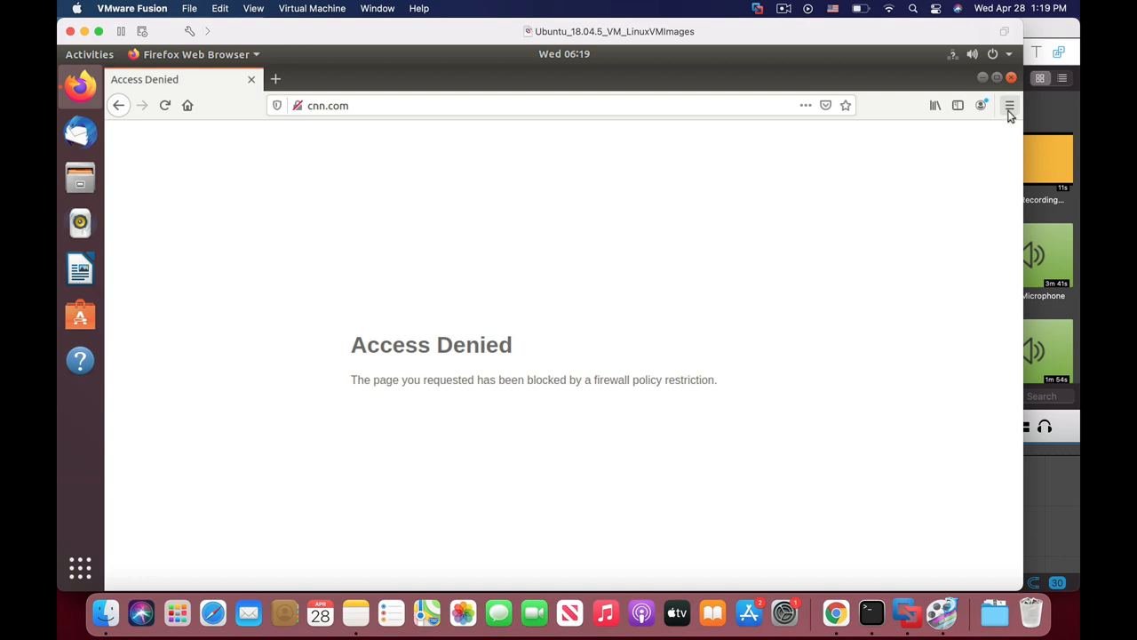
click(1009, 105)
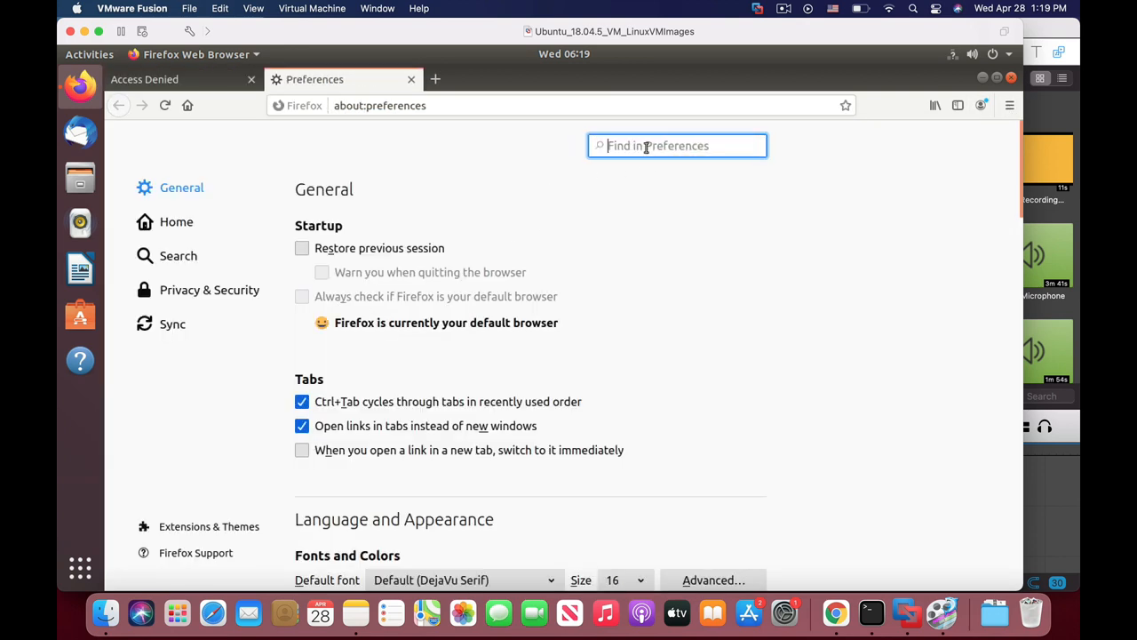
- In Connection Settings use manual proxy 10.0.5.1 port 8080, also for FTP and HTTPS
text(proxy)
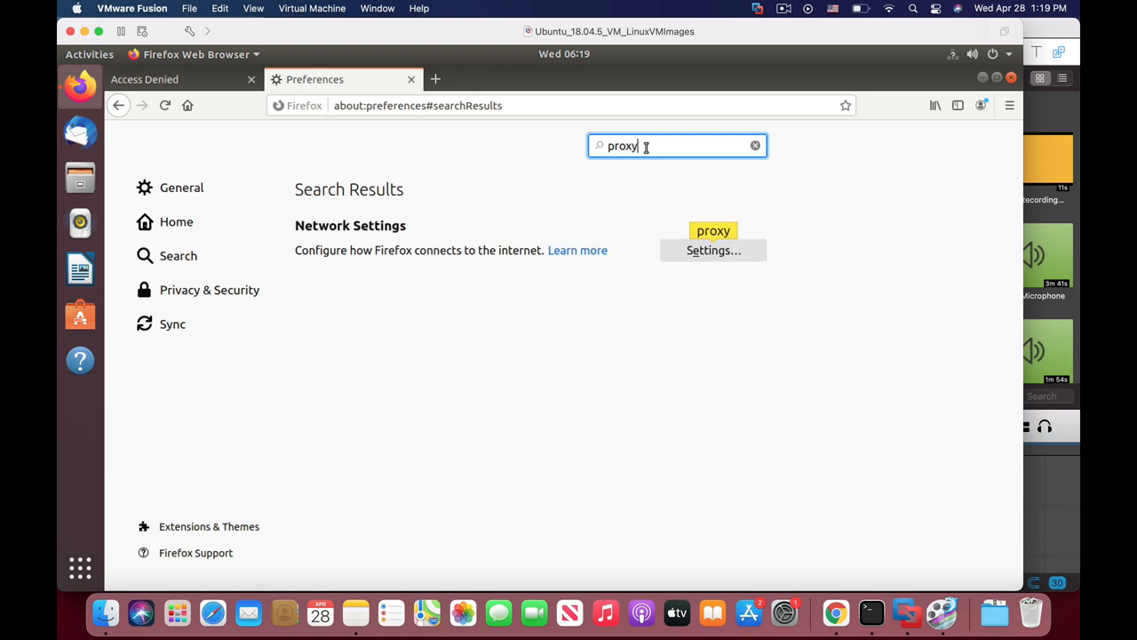
click(714, 249)
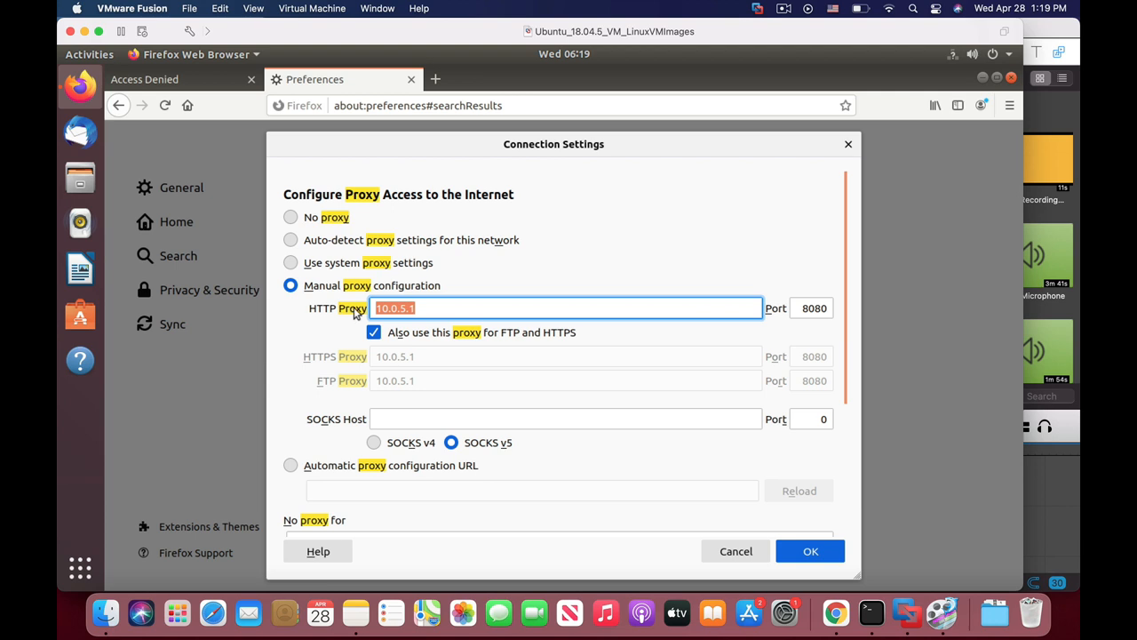
mouse_move(396, 324)
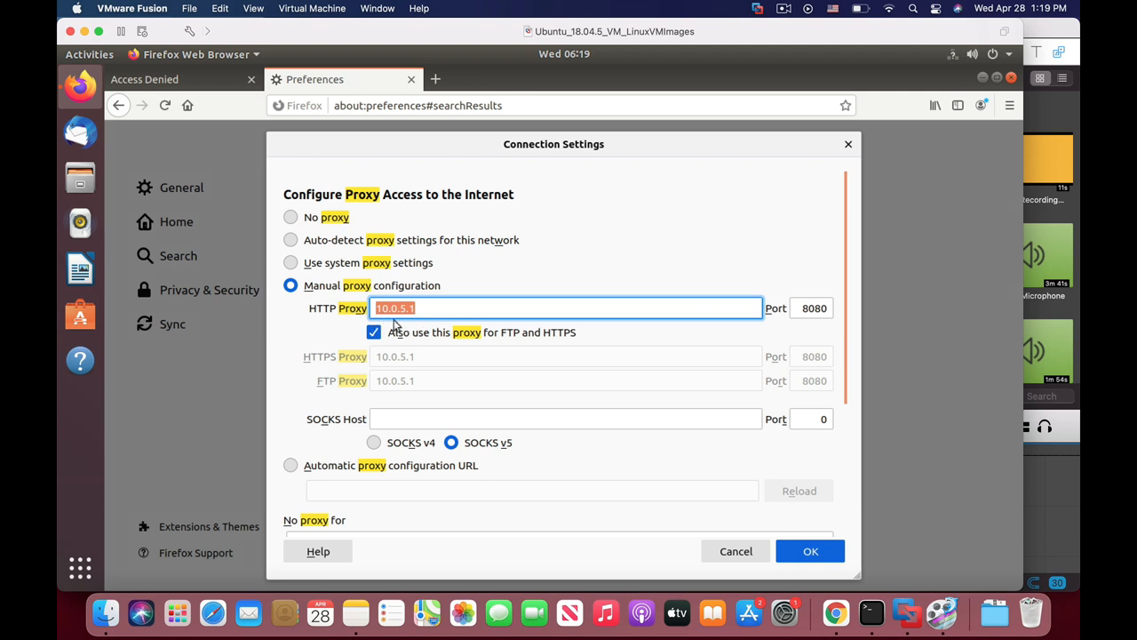
mouse_move(867, 345)
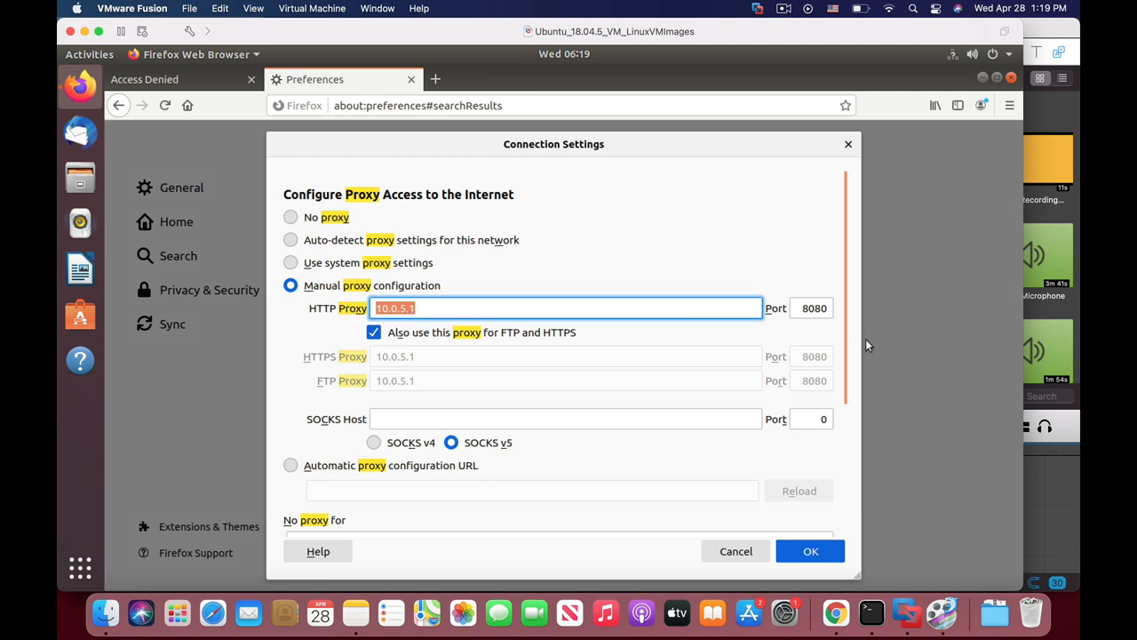
click(814, 307)
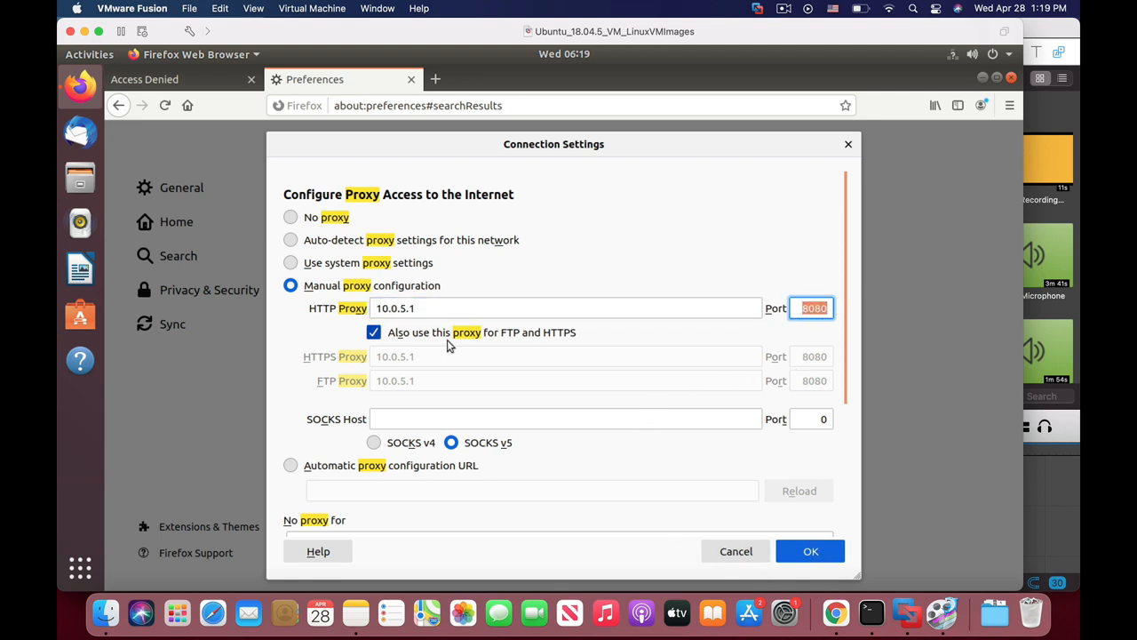
mouse_move(576, 342)
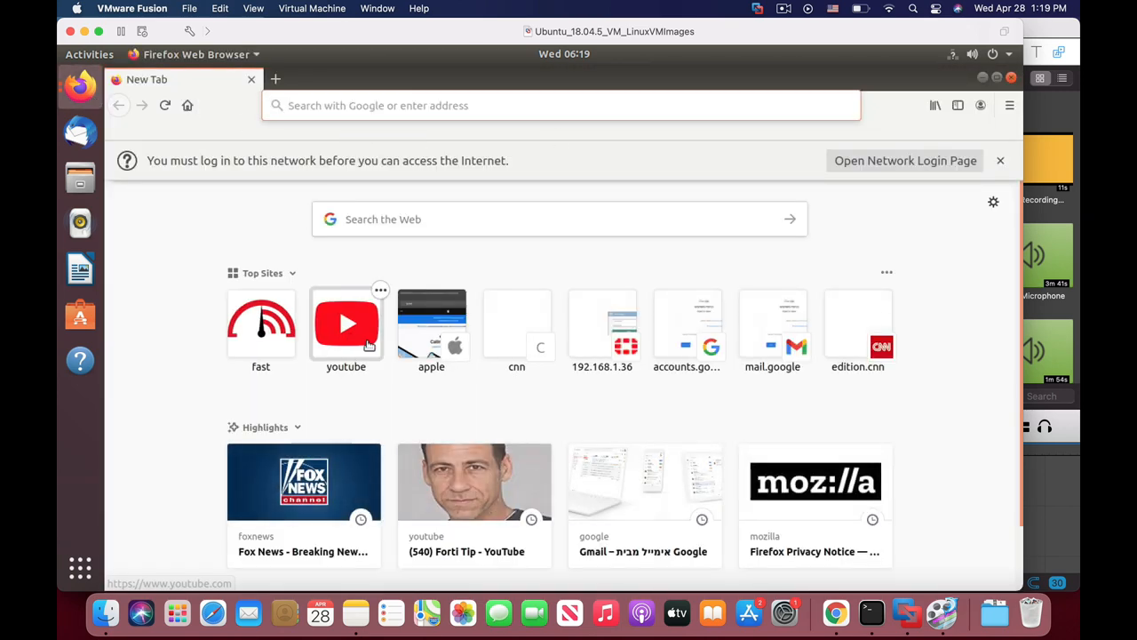
- Browse to YouTube, follow the Open Network Login Page prompt and enter 'proxy' as the username
click(344, 323)
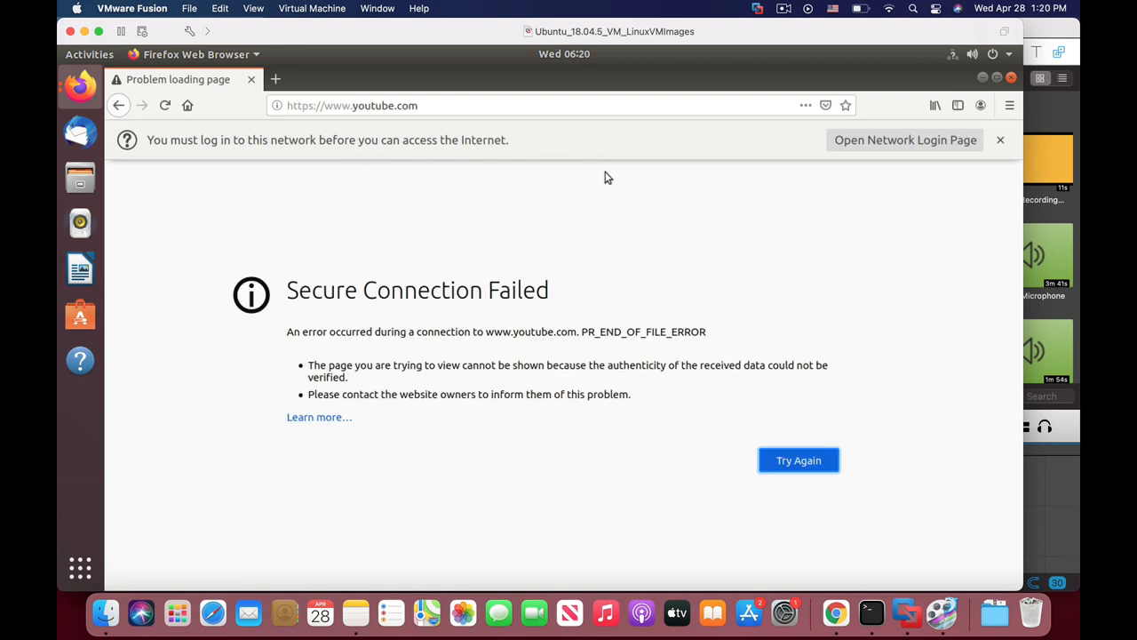
click(904, 138)
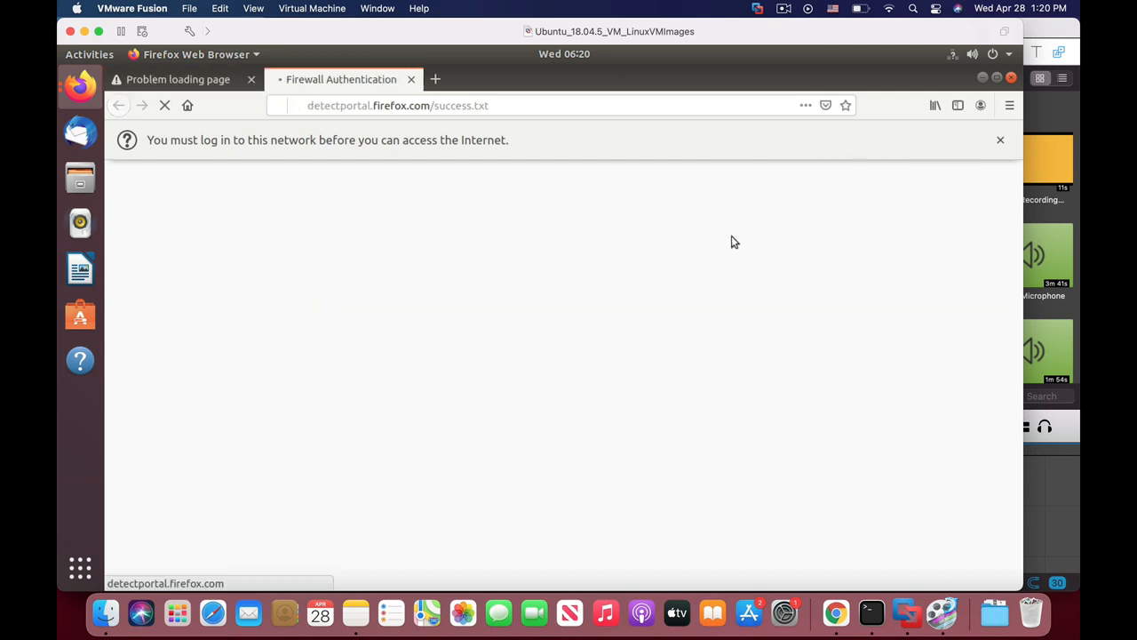
click(488, 451)
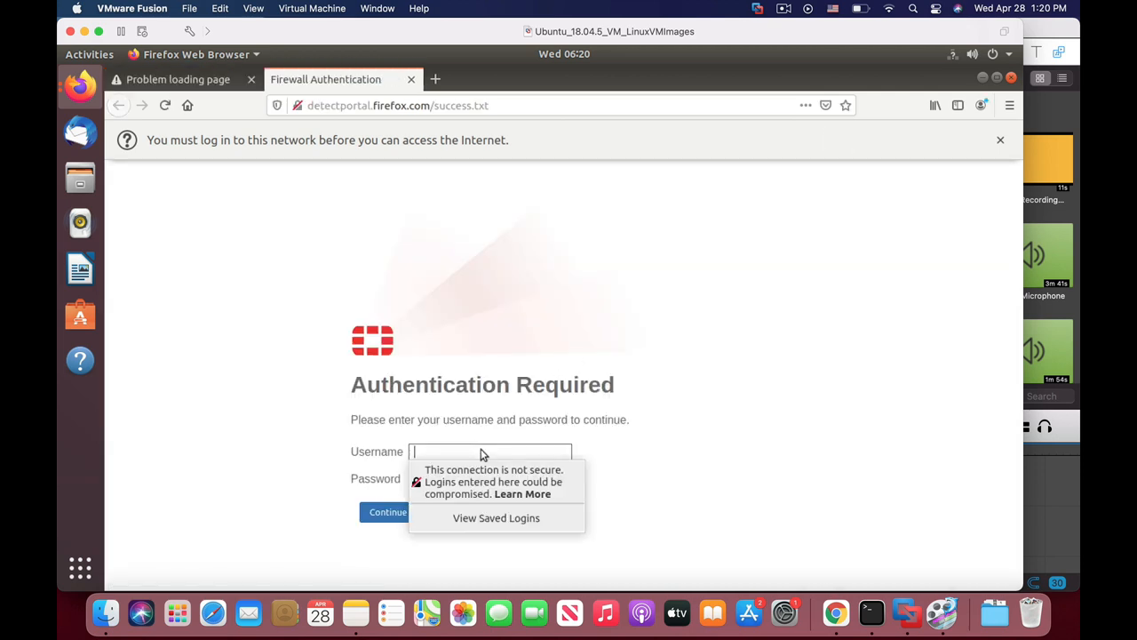
text(proxy)
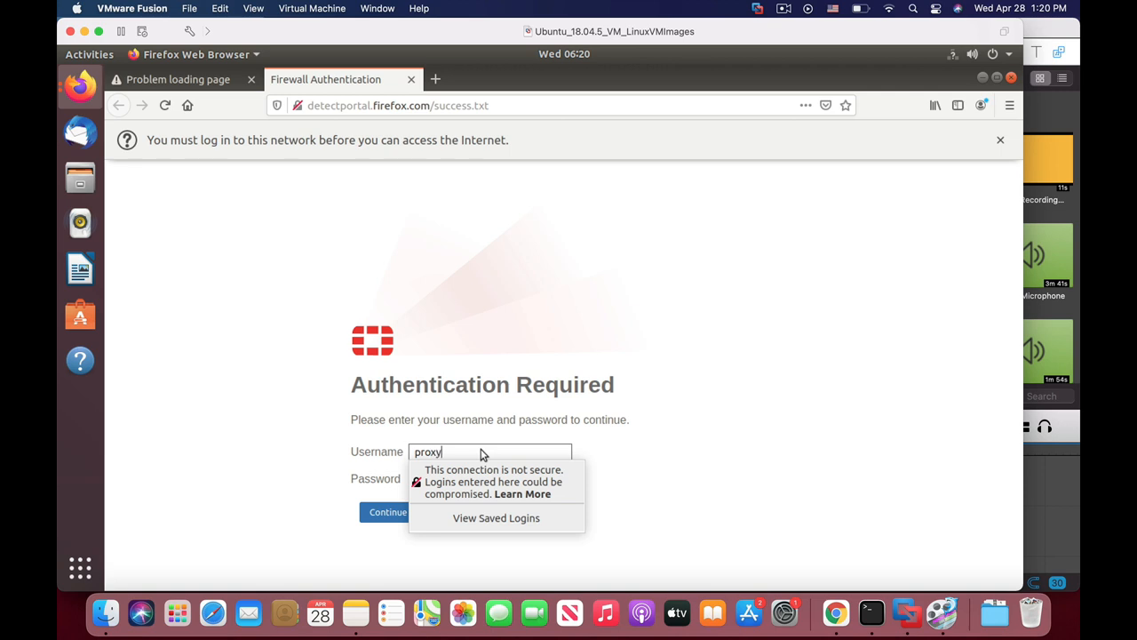